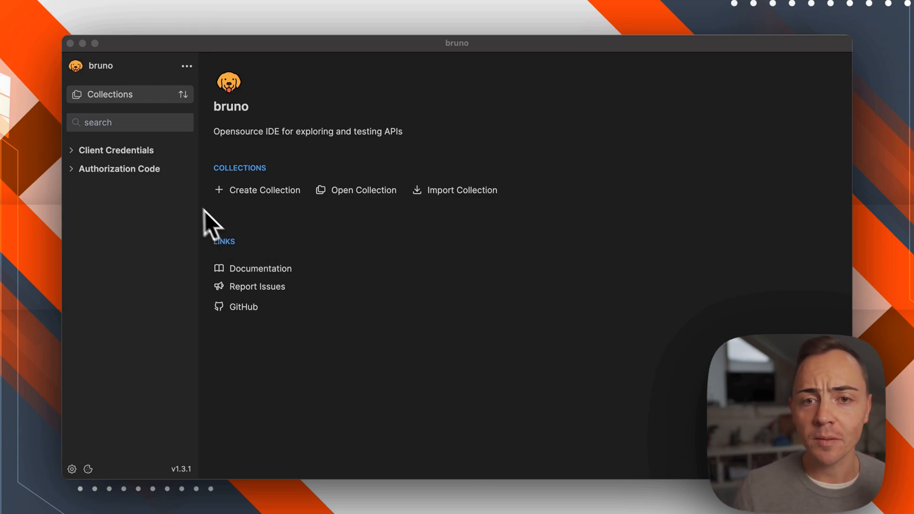
mouse_move(142, 178)
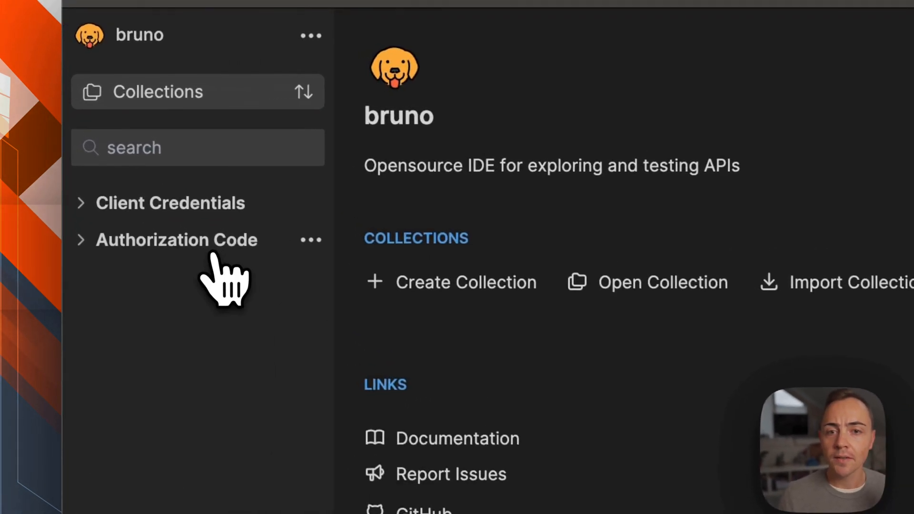
Send the GET Sample request from the Authorization Code collection, getting 401 Unauthorized.
left_click(177, 240)
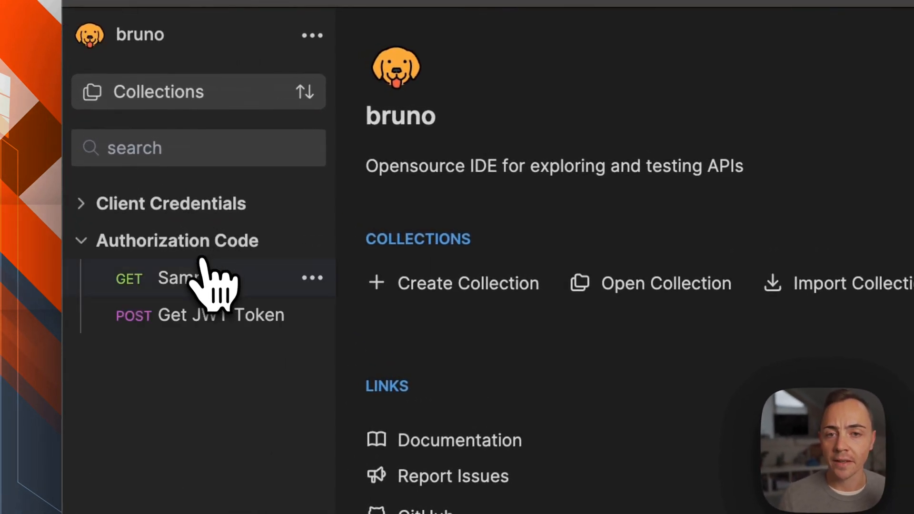
left_click(175, 278)
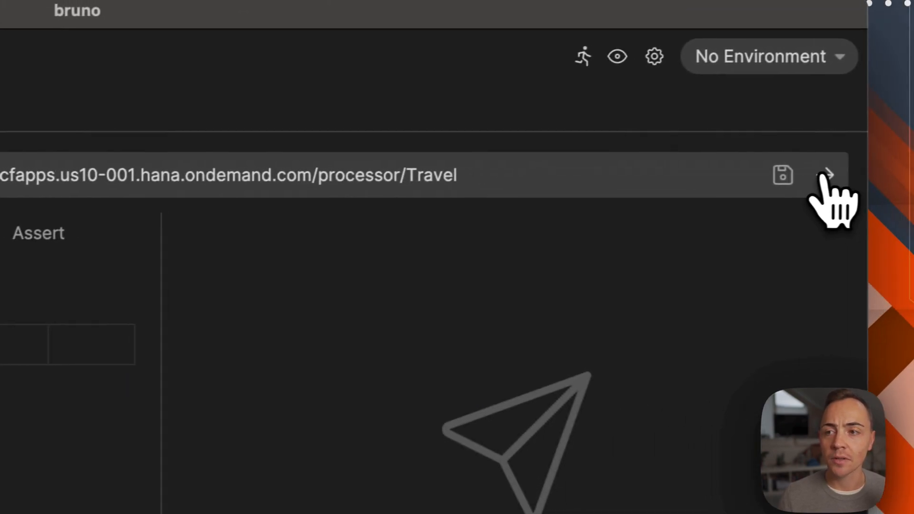
left_click(827, 175)
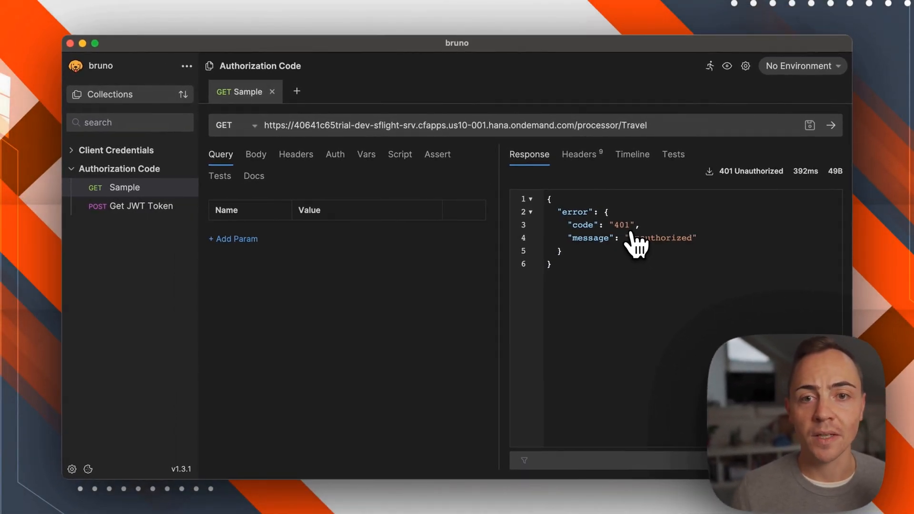
mouse_move(198, 204)
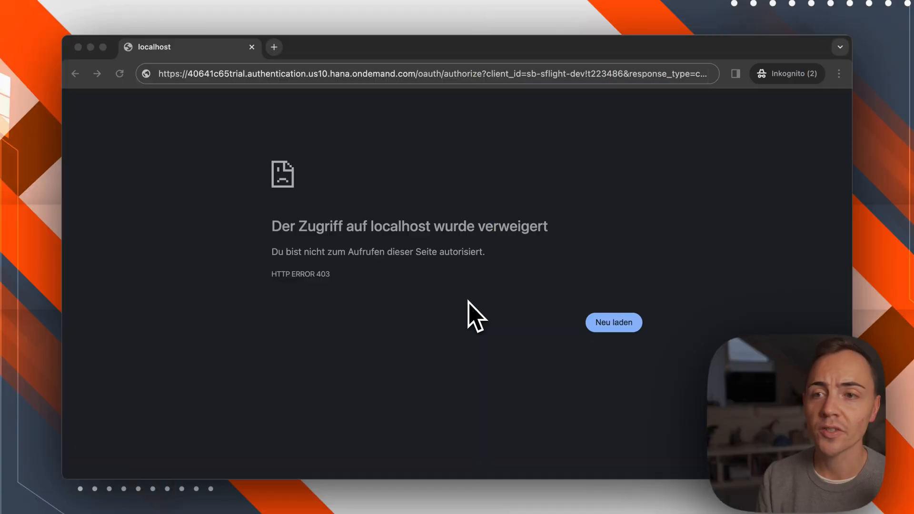
mouse_move(436, 277)
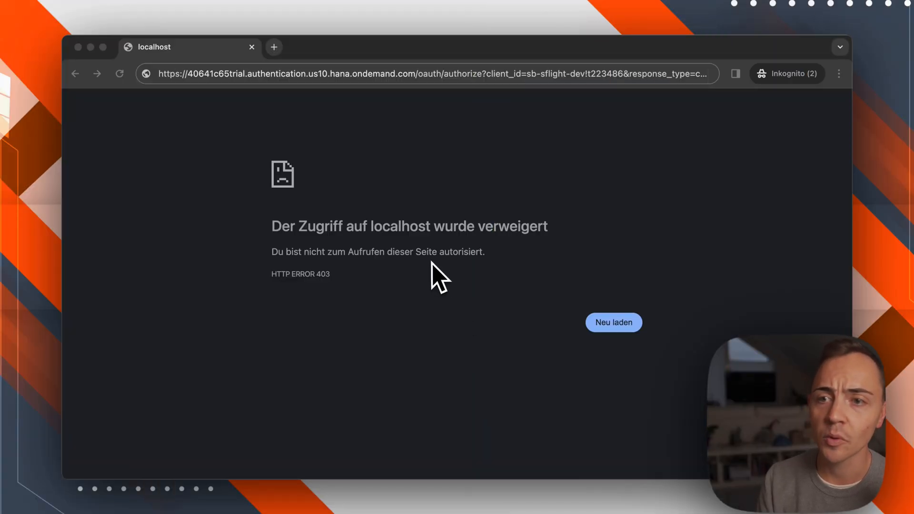
mouse_move(373, 154)
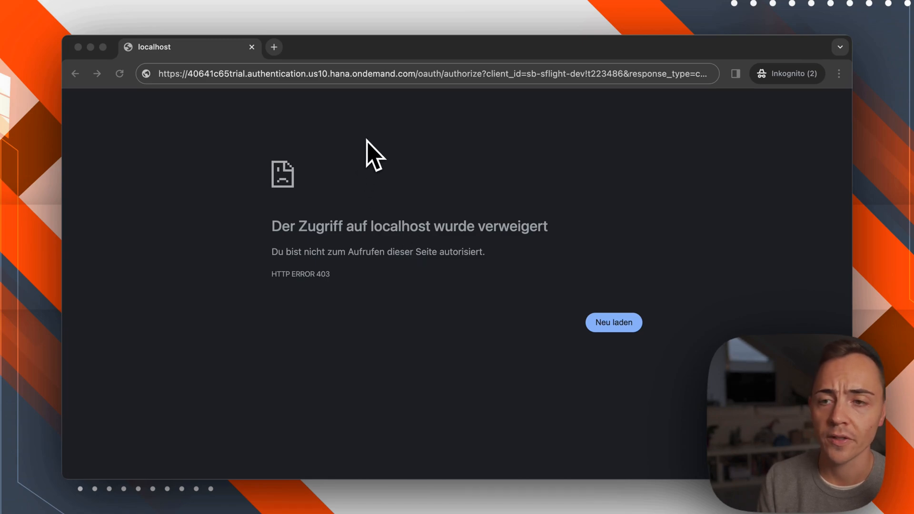
Load the OAuth authorize URL in Chrome, which redirects to a localhost HTTP 403 page.
left_click(425, 74)
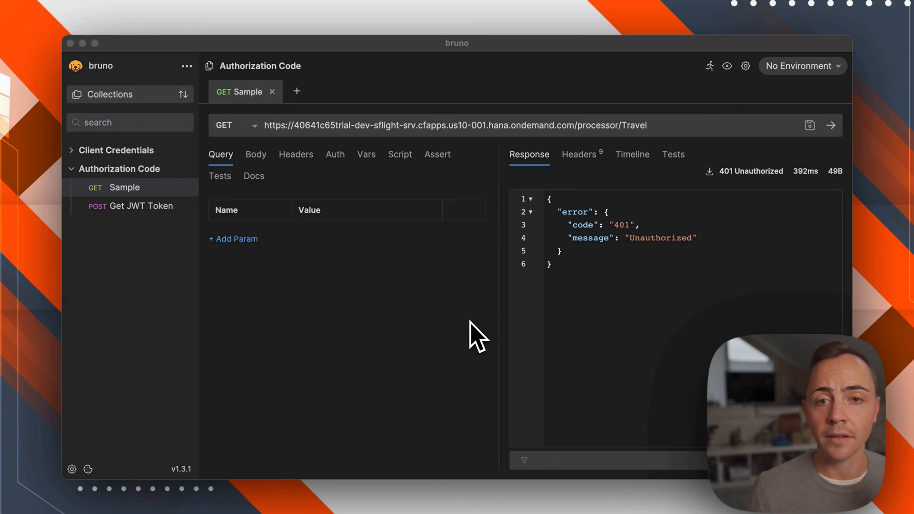
mouse_move(225, 238)
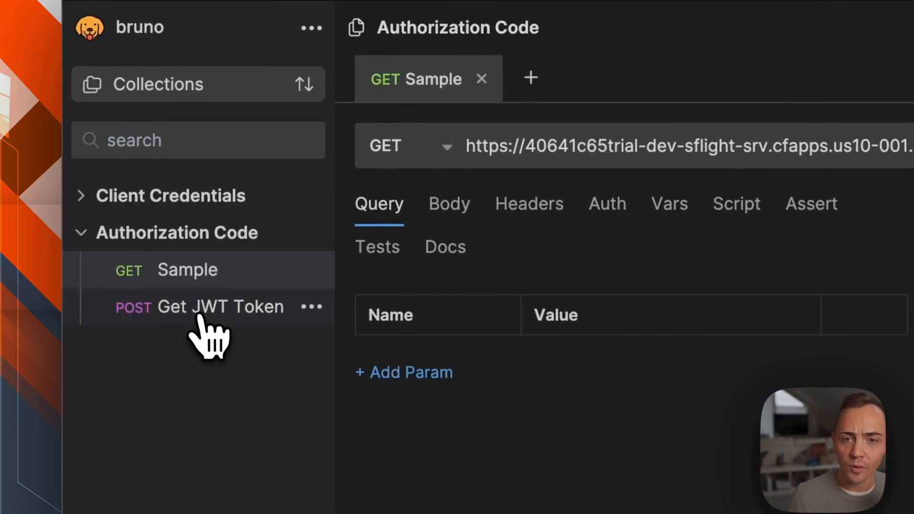
Put the new authorization code in the Get JWT Token body and send it, getting an Unexpected token error.
left_click(201, 306)
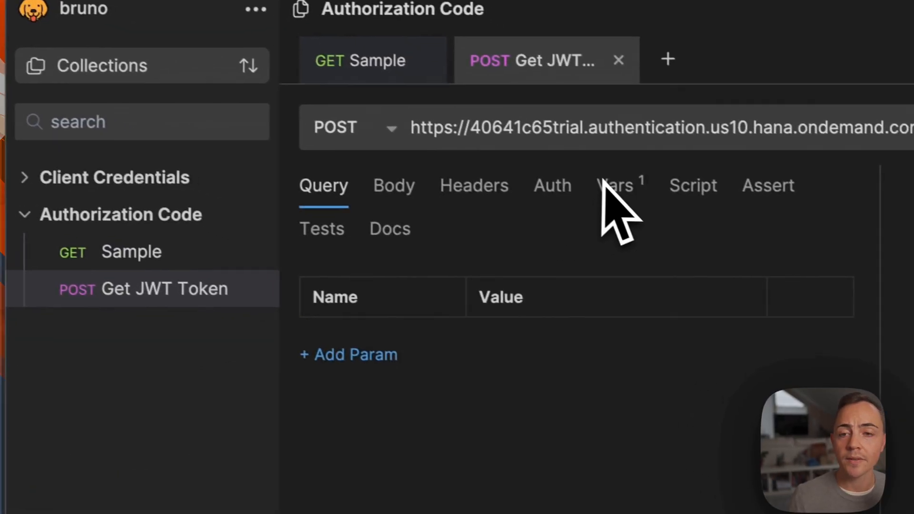
left_click(550, 186)
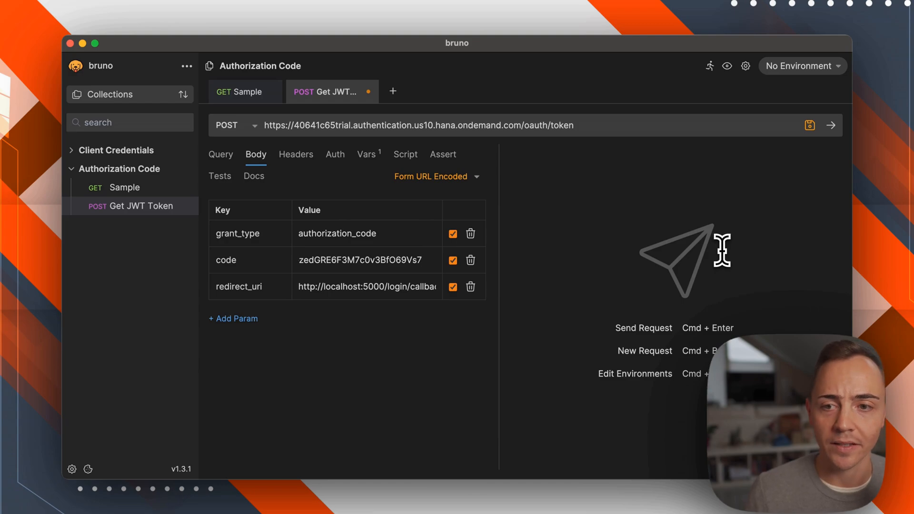
left_click(830, 126)
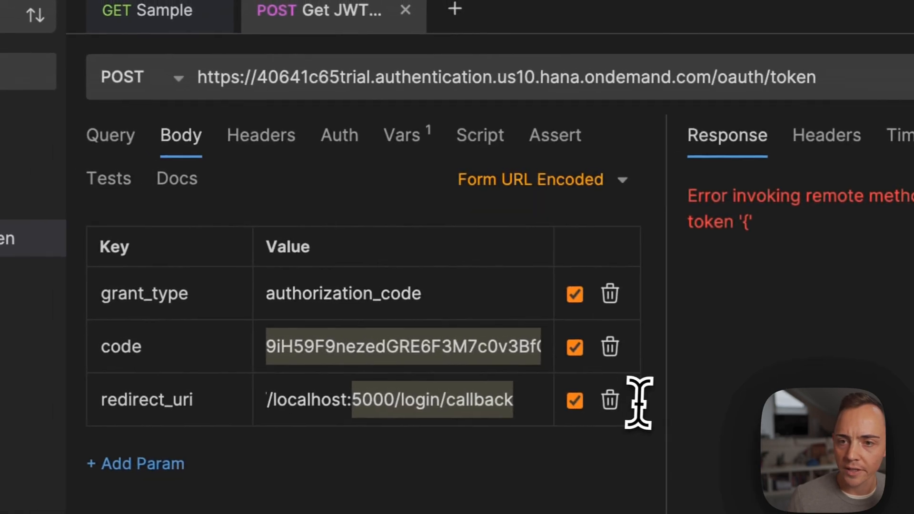
left_click(406, 135)
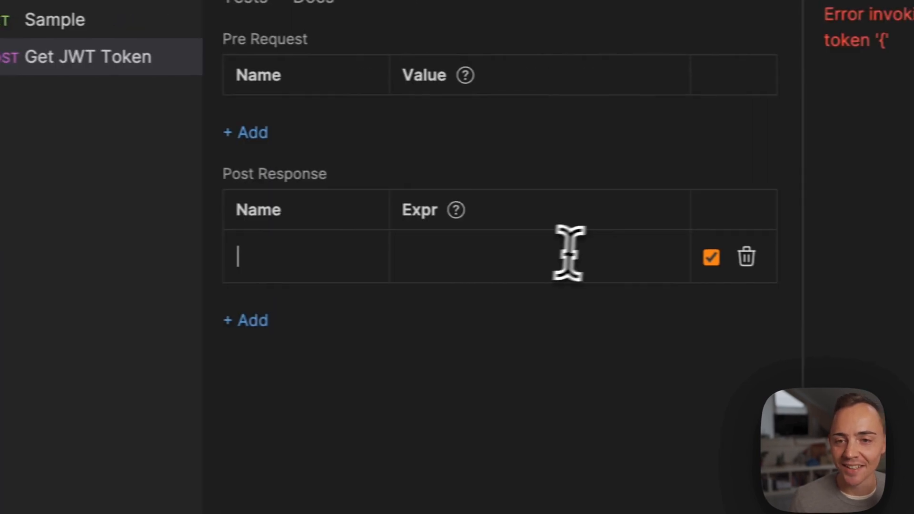
Store res.body.access_token as post-response variable bearerToken and set collection auth to Bearer Token {{bearerToken}}.
type("res.body.access_token")
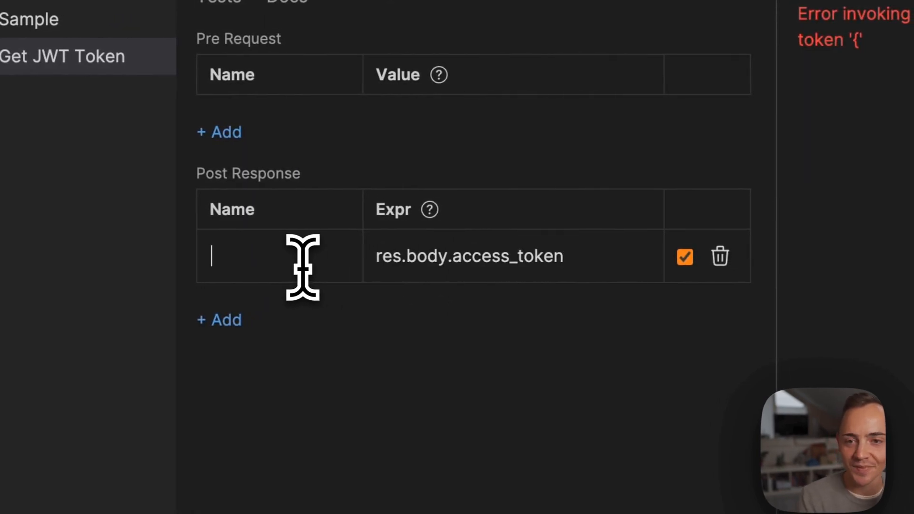
type("bearer")
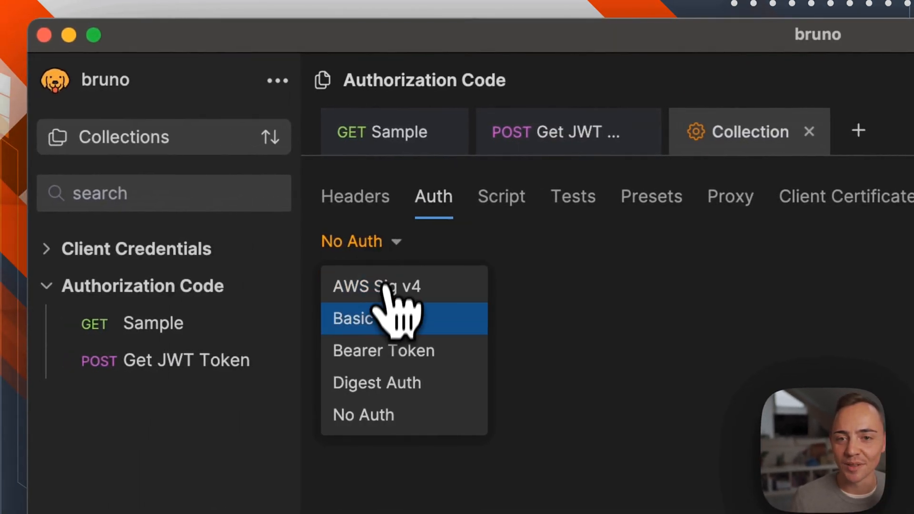
left_click(383, 350)
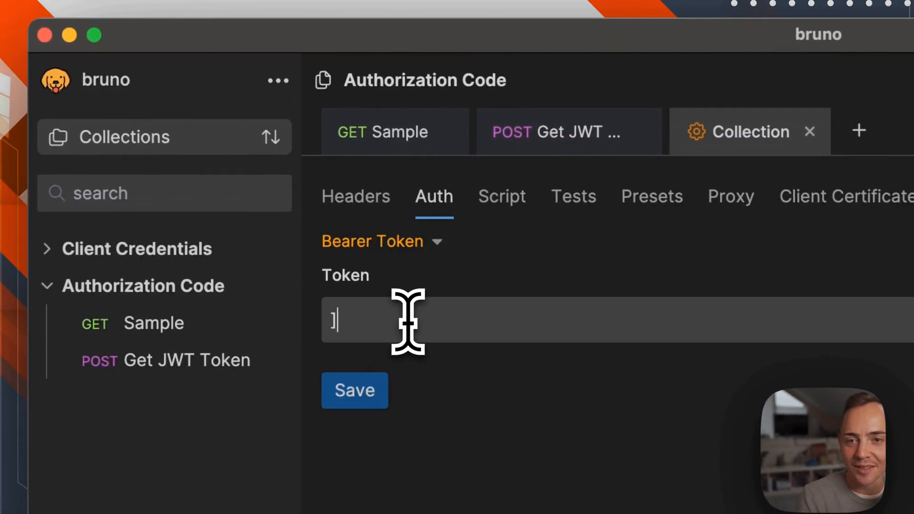
type("{{b")
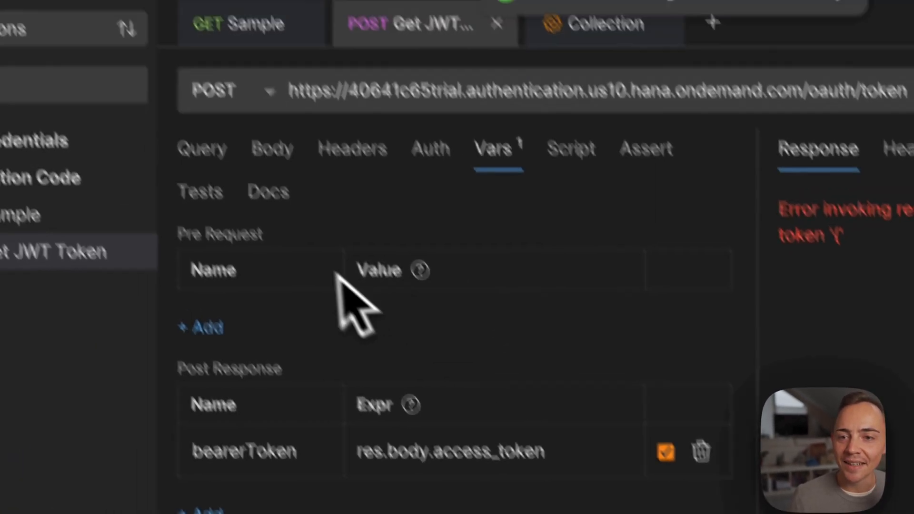
Send Get JWT Token with the fresh code, receiving 200 OK with an access_token.
left_click(321, 215)
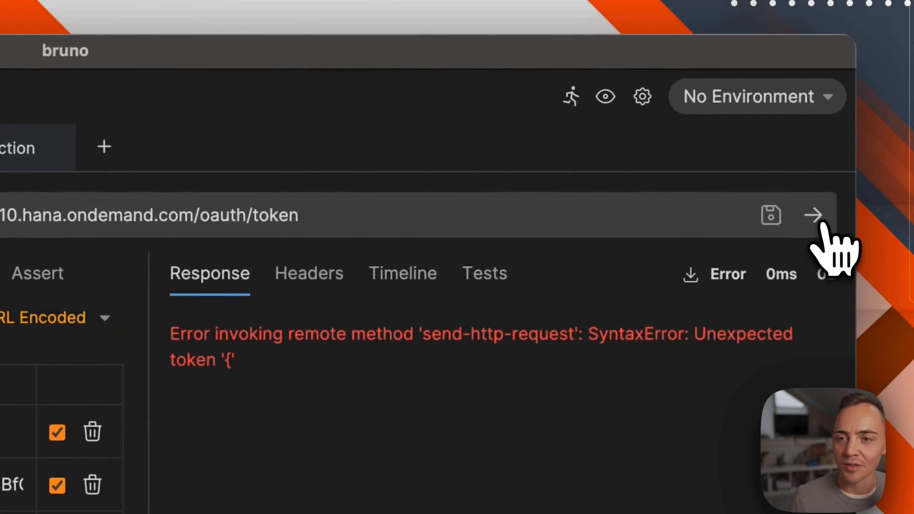
left_click(812, 215)
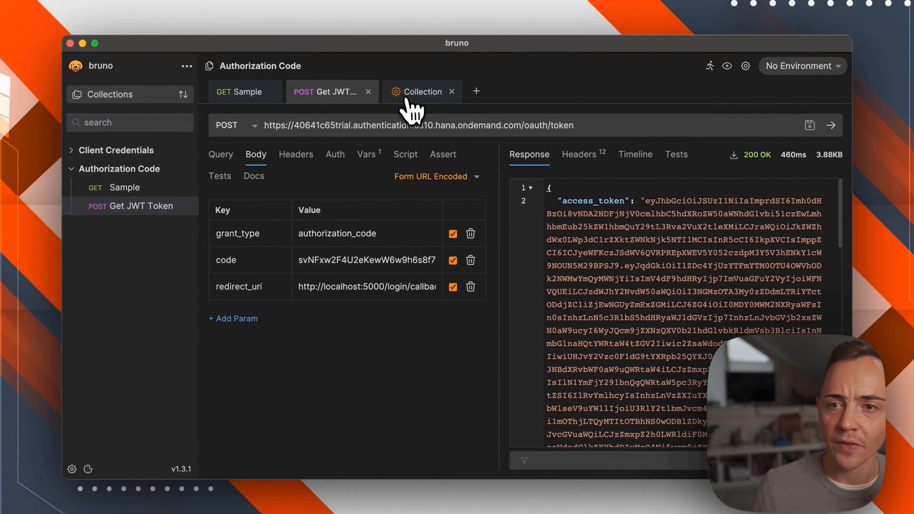
left_click(421, 92)
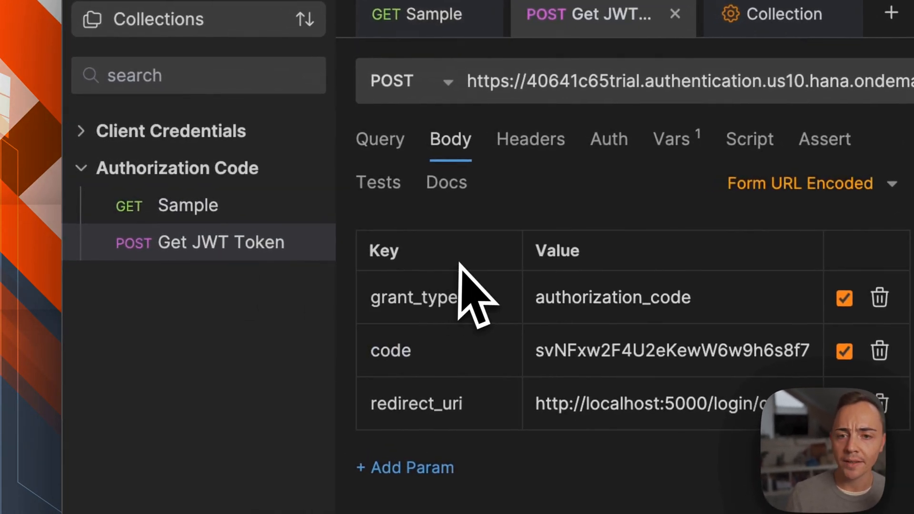
left_click(838, 124)
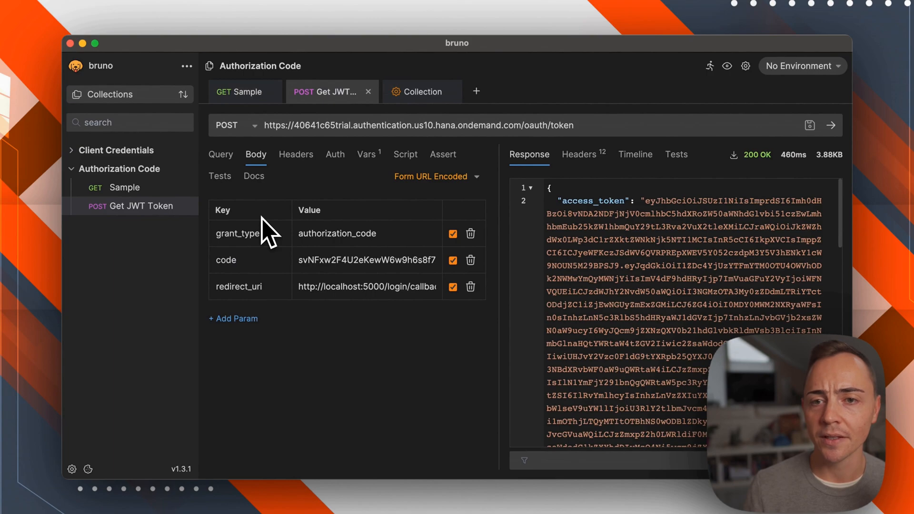
mouse_move(317, 239)
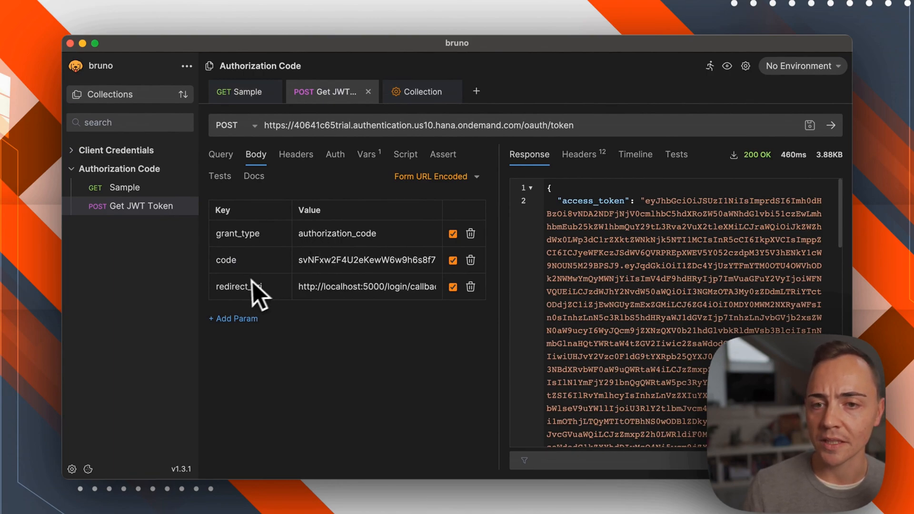
mouse_move(323, 308)
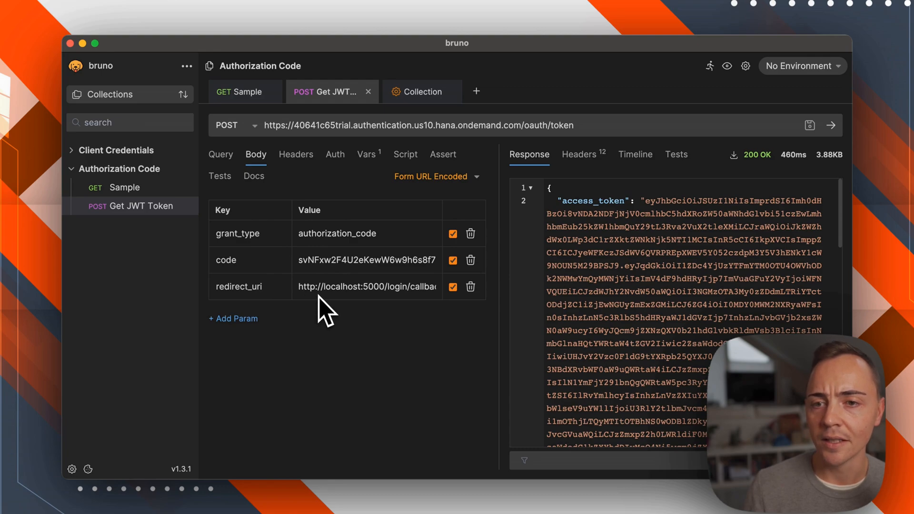
mouse_move(315, 280)
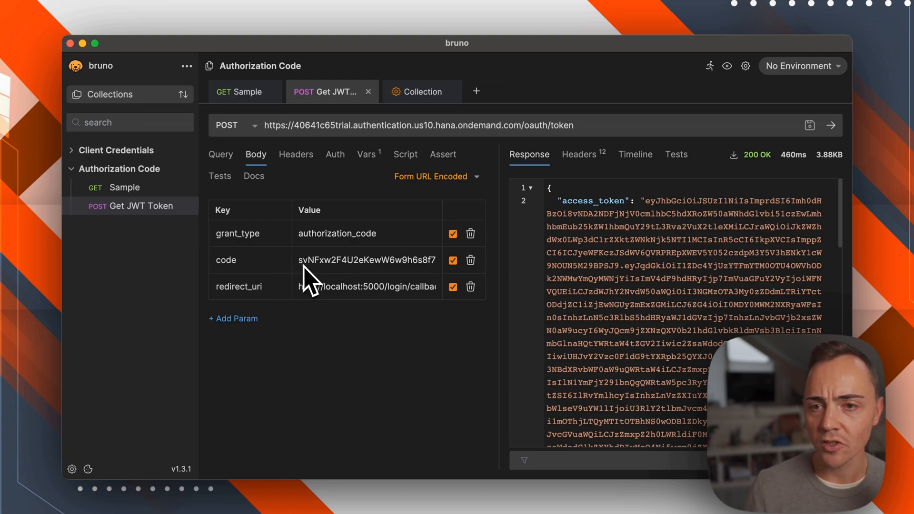
mouse_move(318, 248)
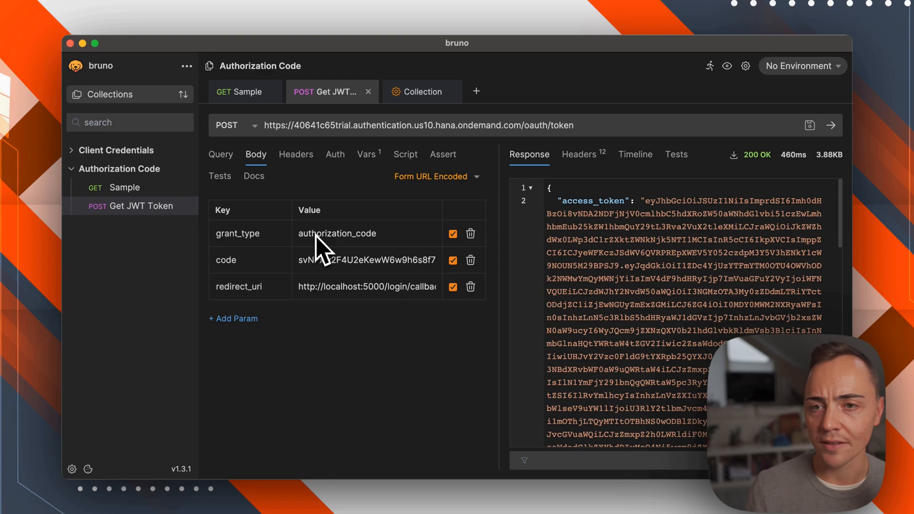
mouse_move(327, 228)
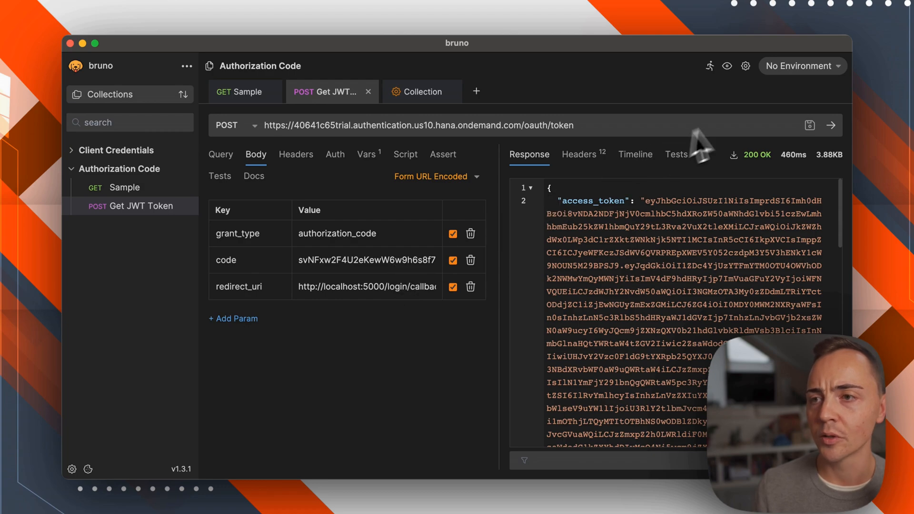
mouse_move(737, 128)
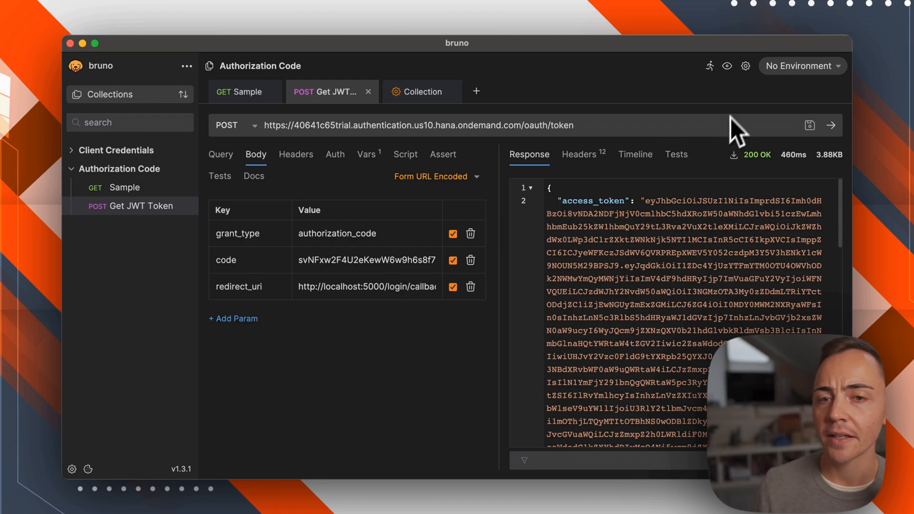
mouse_move(623, 411)
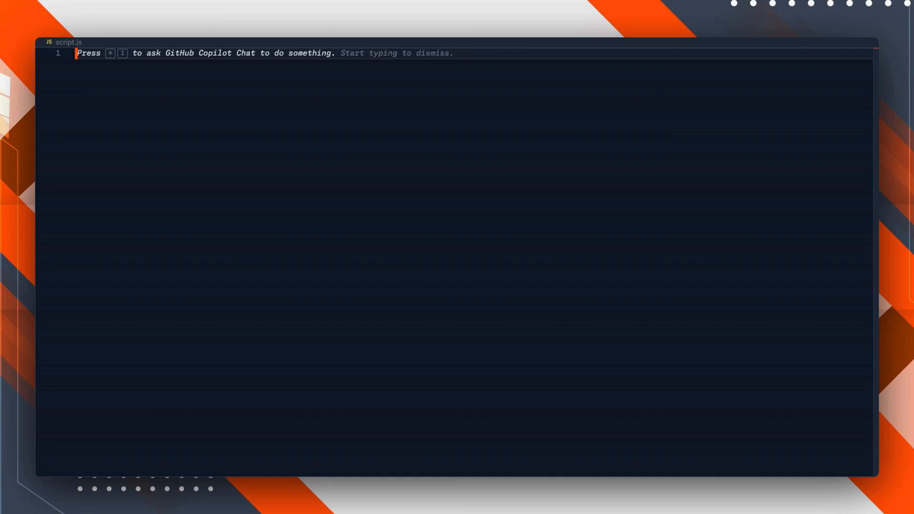
Add the require lines for axios, btoa and moment at the top of script.js.
type("const btoa = require('btoa');")
type("const authenticateClient = async")
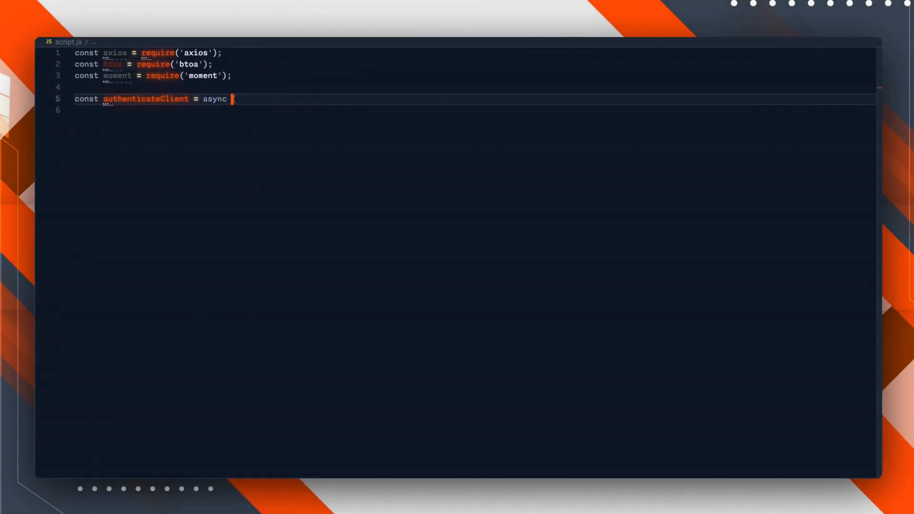
Give authenticateClient a (config) => {} body destructuring the *VarName fields, starting with authorizeEndpointVarName.
type("(config) => {}")
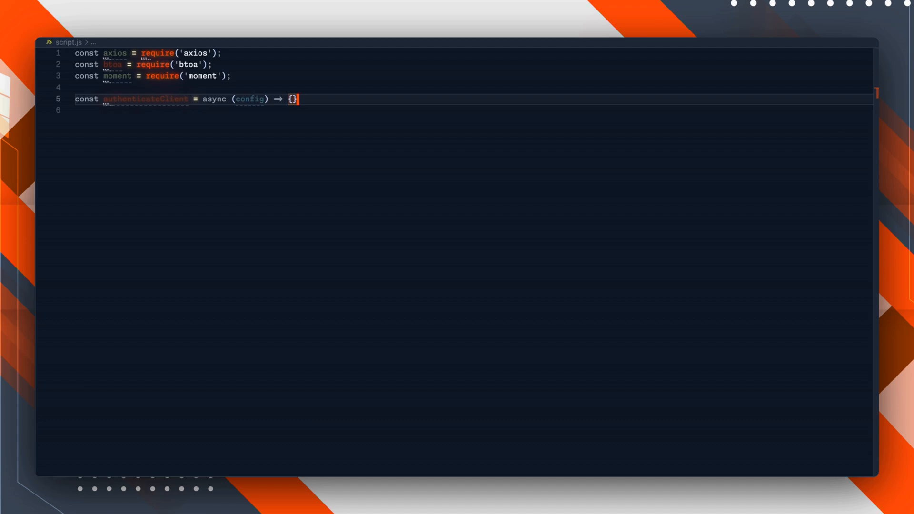
key("enter")
type("tokenEndpointVarName,")
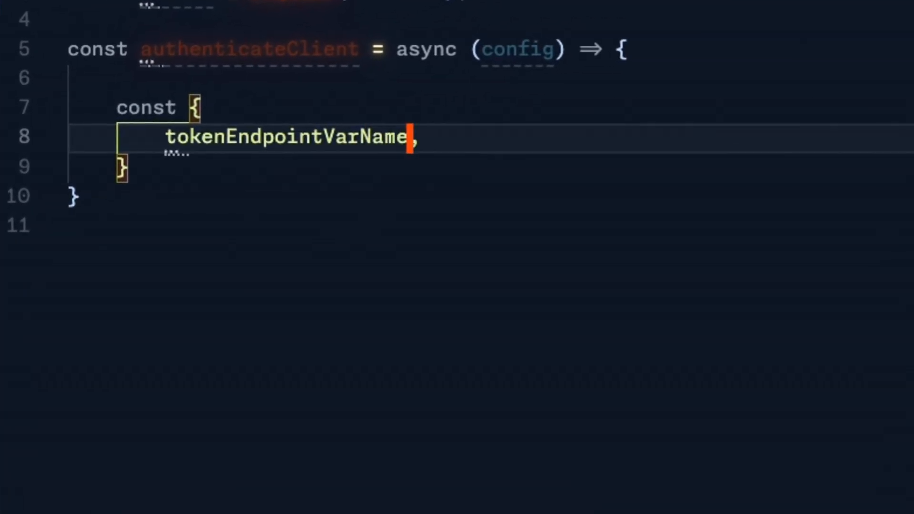
type("authorizeEndpointVarName,")
type("const oneMinuteInM")
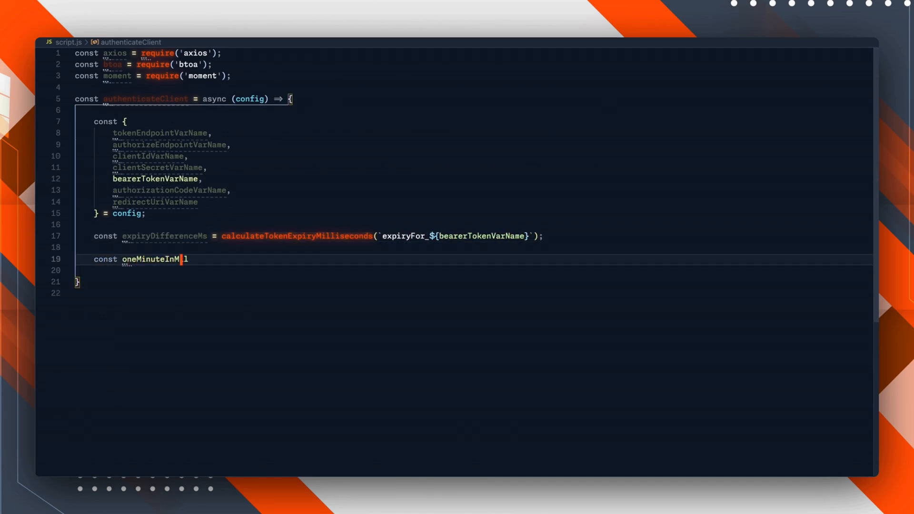
Define oneMinuteInMilliseconds = 60000 and log and return early when the bearer token is still valid.
type("illiseconds = 60000;")
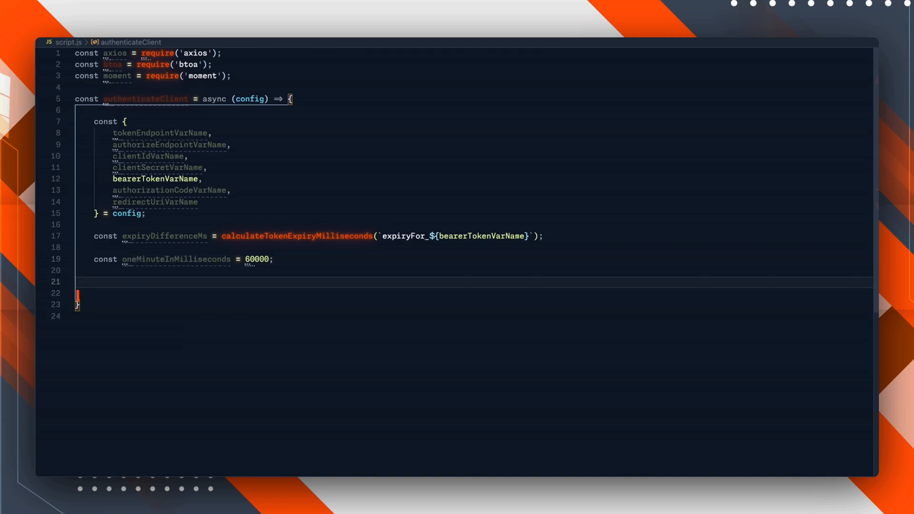
type("if (expiryDifferenceMs >= oneMinuteInMillisec")
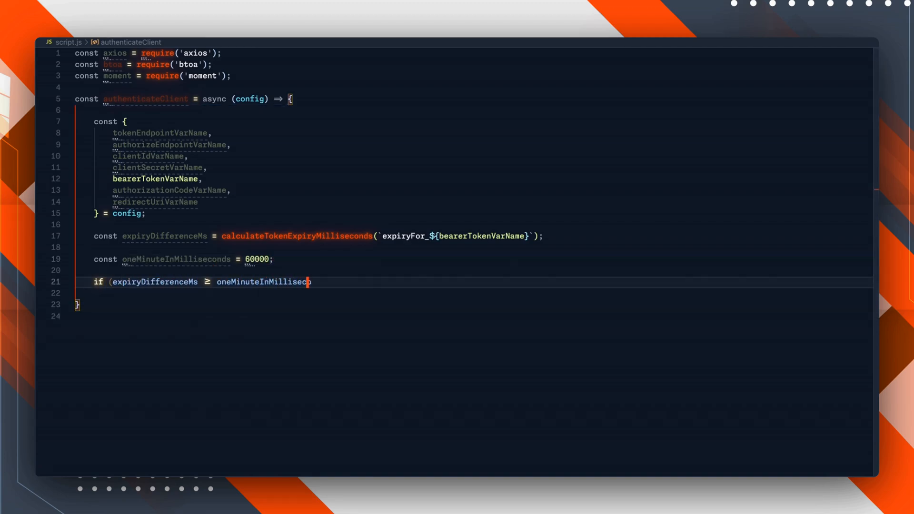
type("&& bru.getVar(`lastRequestedEnvironmentName`) === bru.getEnvName(")
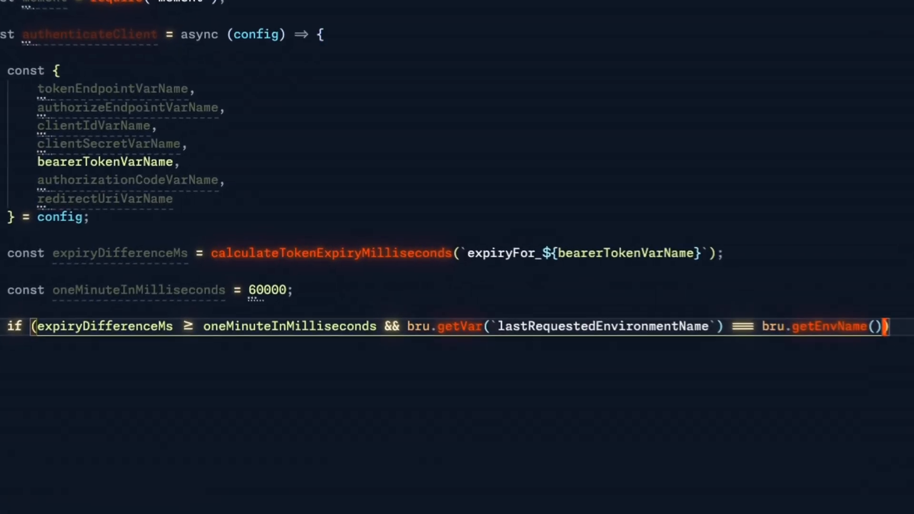
type("console.log(`Token in variable ${}")
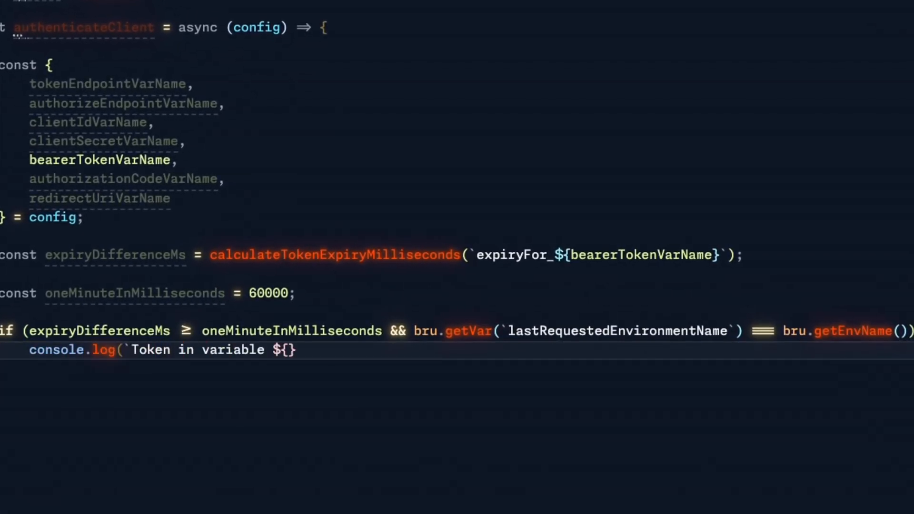
type("bearerTokenVarName} is still valid.`);")
type("[redirectUriVarName]: br")
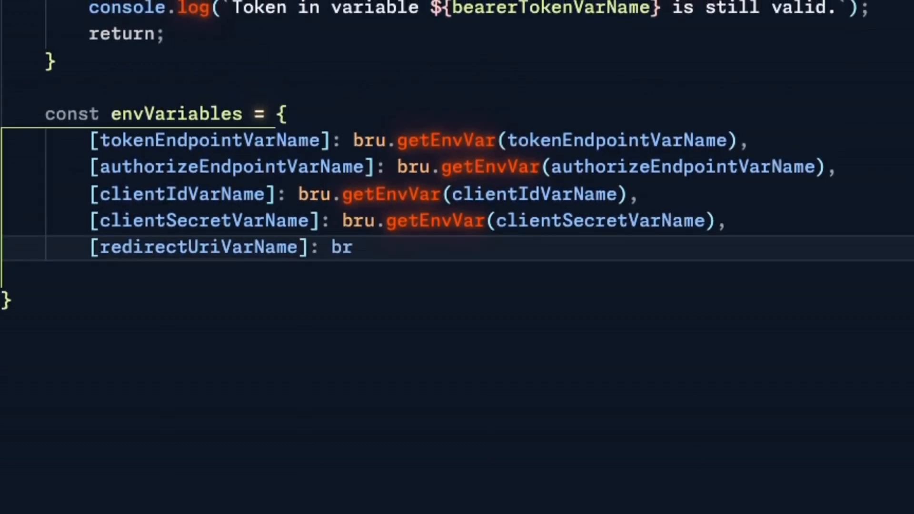
Finish envVariables with redirectUriVarName and throw a 'Missing required environment variables' error when any are absent.
type("u.getEnvVar(redirectUriVarName),")
type("};")
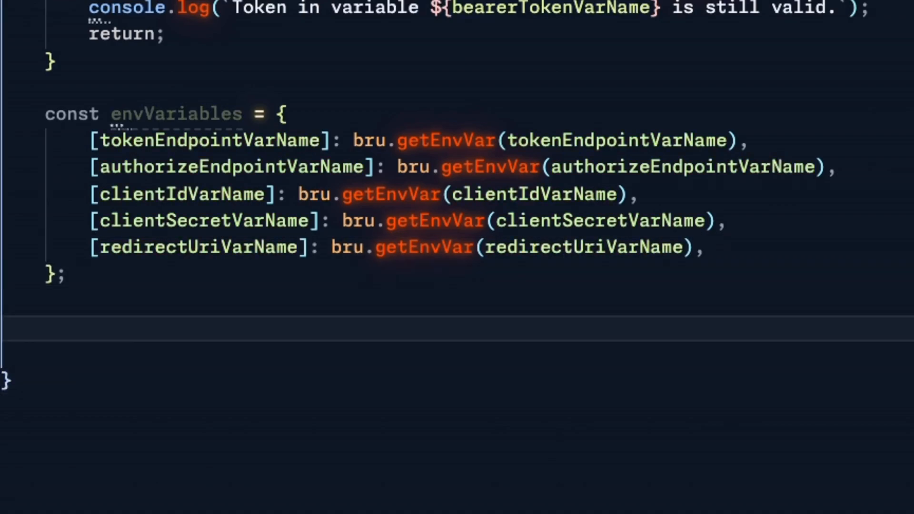
scroll("down", 3)
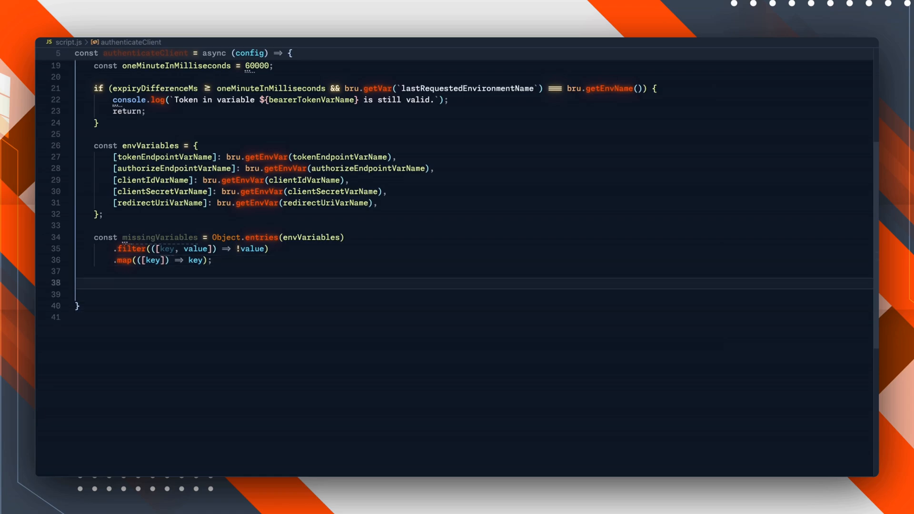
type("if (missingVariables.length > 0) {")
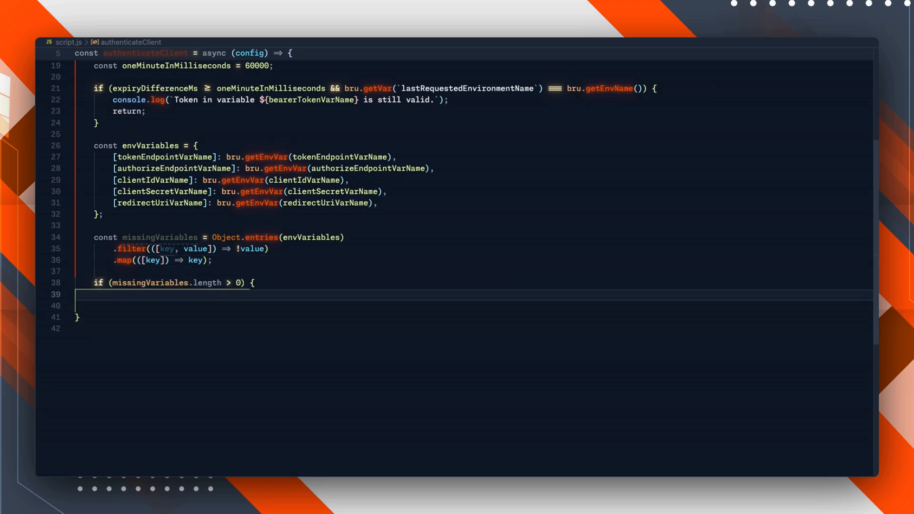
type("throw new Error(`Missing required environment variables: ${missingVariables.join(', ')}.")
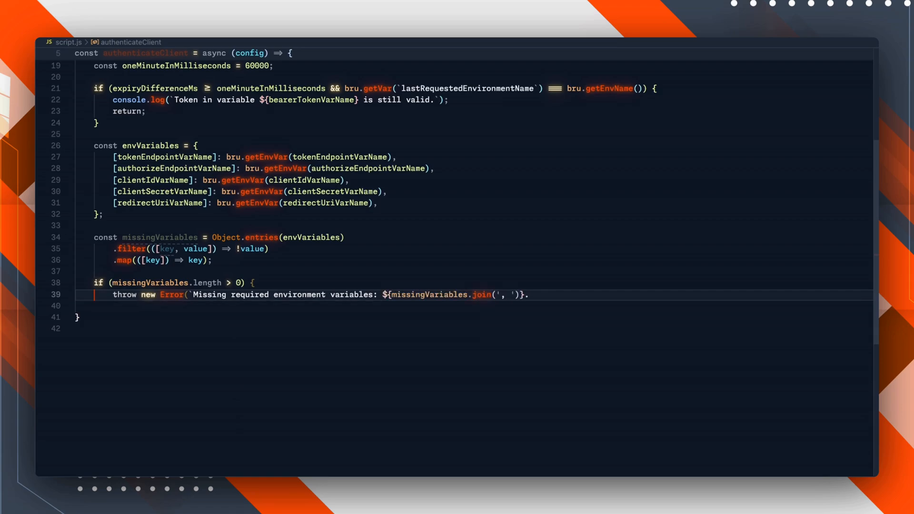
type("Please ensure these variables are correctly set in your environment.`);")
left_click(471, 305)
type("}")
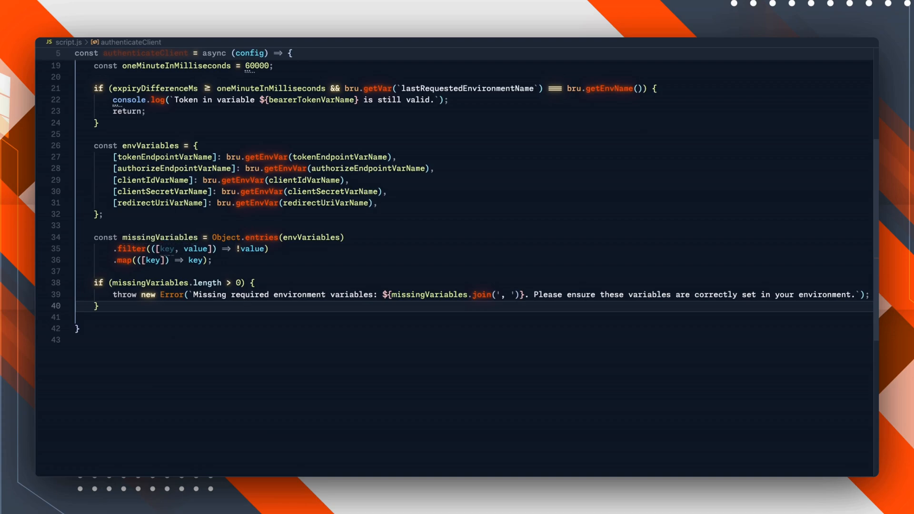
Declare authorizationCode and build authorizationCodeUrl from the authorize endpoint and client variables.
type("const authorizationCode = bru.getEnvVar(authorizationCodeVarName);")
type("const authorizationCodeUrl = `$")
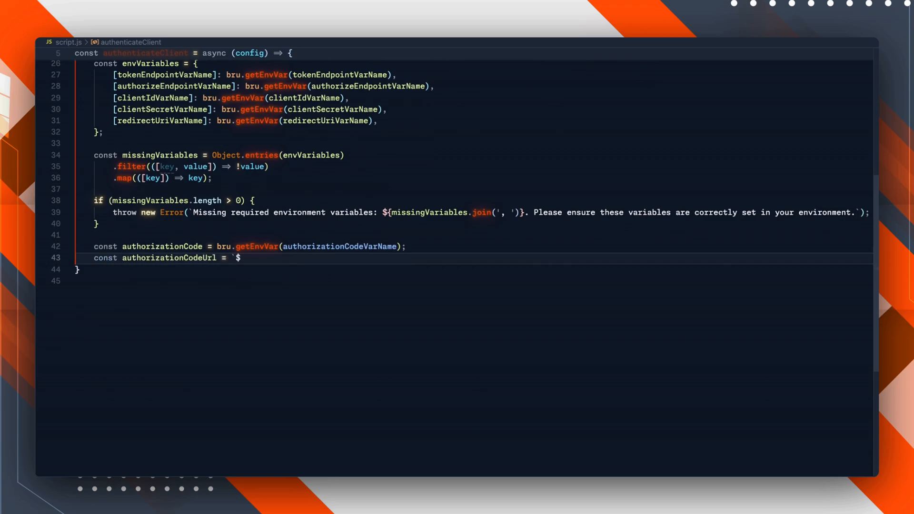
type("{envVariables[authorizeEndpointVarName]}?c")
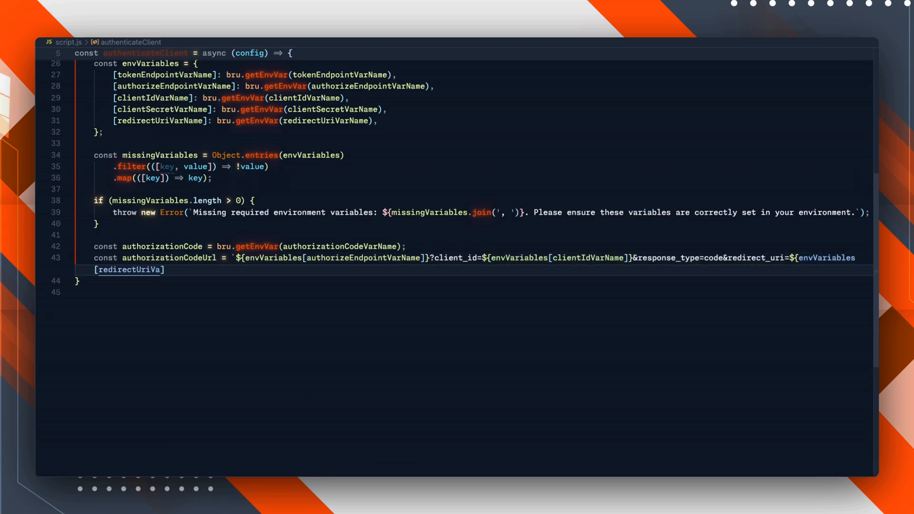
type("rName]}`;")
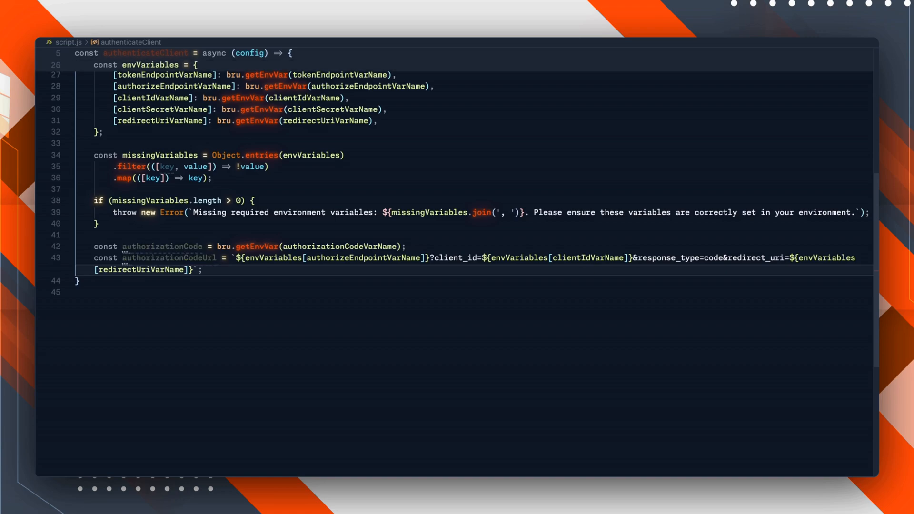
Throw 'No authorization code provided. Navigate to the url ... and grab the code' when authorizationCode is missing.
type("if (!aut)")
type("throw new Error(`N")
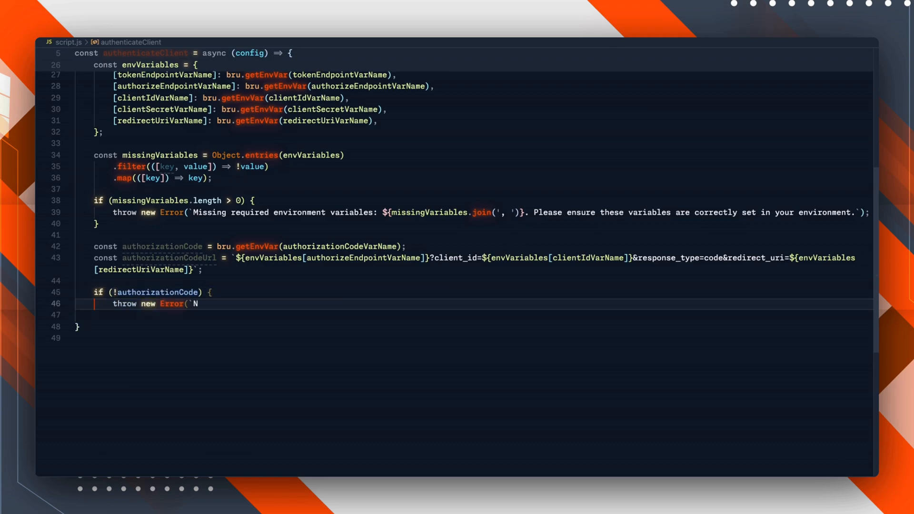
type("o authorization code provided. Navigate to the")
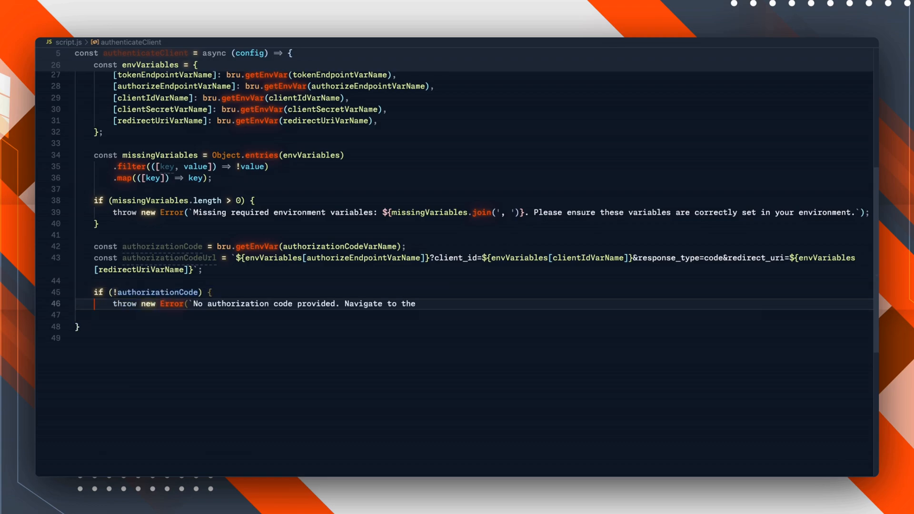
type("url ${authorizationCodeUrl} and grab the")
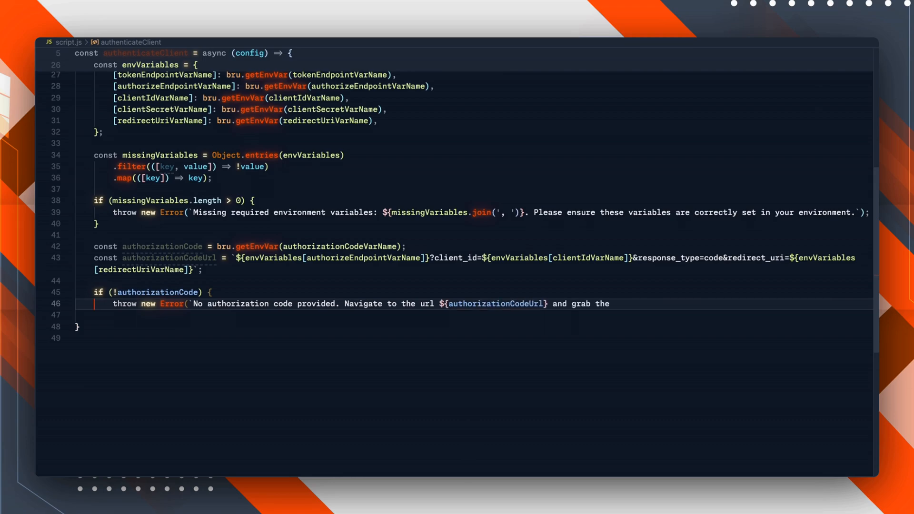
type("code from the URL.`);")
type("const tokenData = await exchangeAuthorizationCodeForToken(")
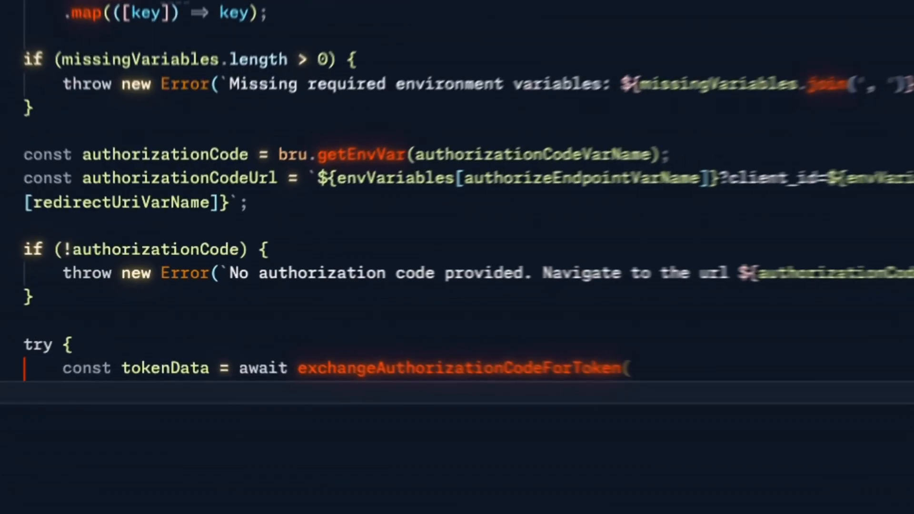
Pass client id, secret, token endpoint, code and redirect URI to the exchange call, then store the token with expiry and environment name.
scroll("down", 3)
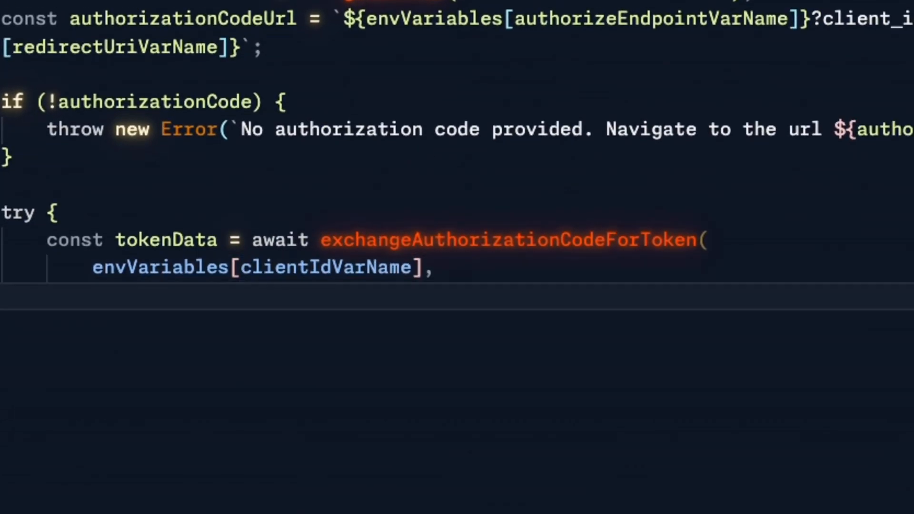
scroll("down", 3)
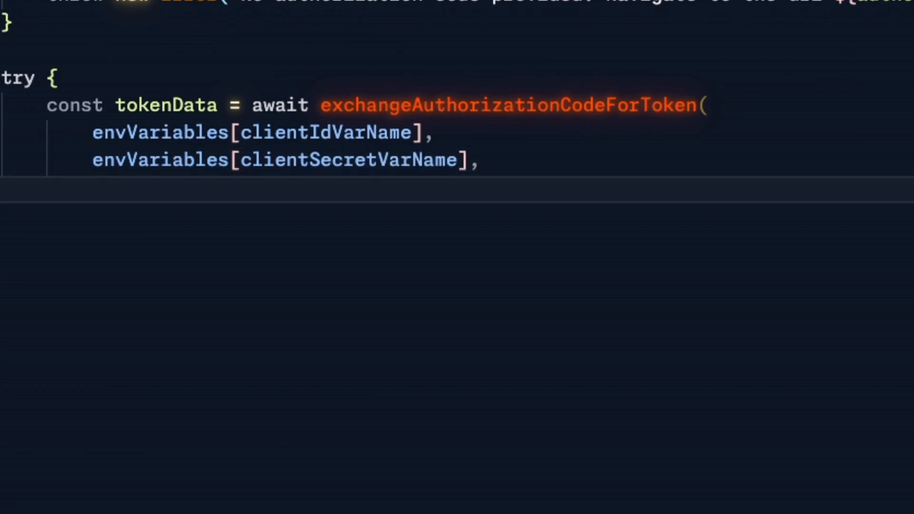
type("envVariables[tokenEndpointVarName],")
type("authorizationCode,")
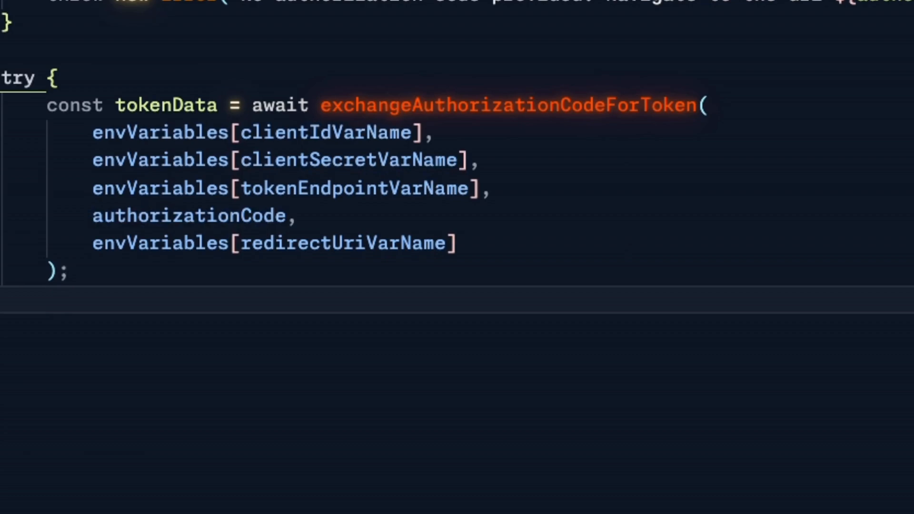
type("s")
type("bru.setVar(`lastRequestedEnviro")
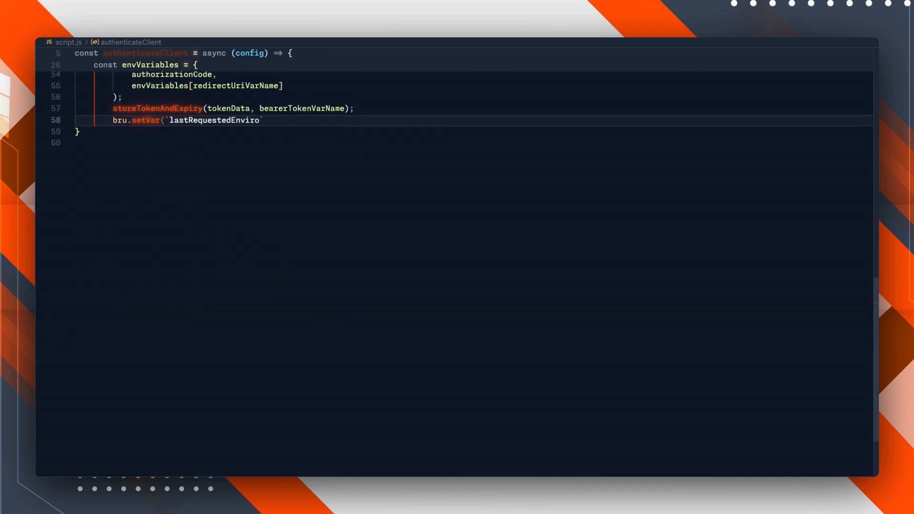
type("nmentName`, bru.getEnvName());")
type("throw new Error(`Error: It seems like on of the input values is incorrect. Most probably the authorization code is invalid. Try to grab a new one from ${authorizationCodeUrl} and store it")
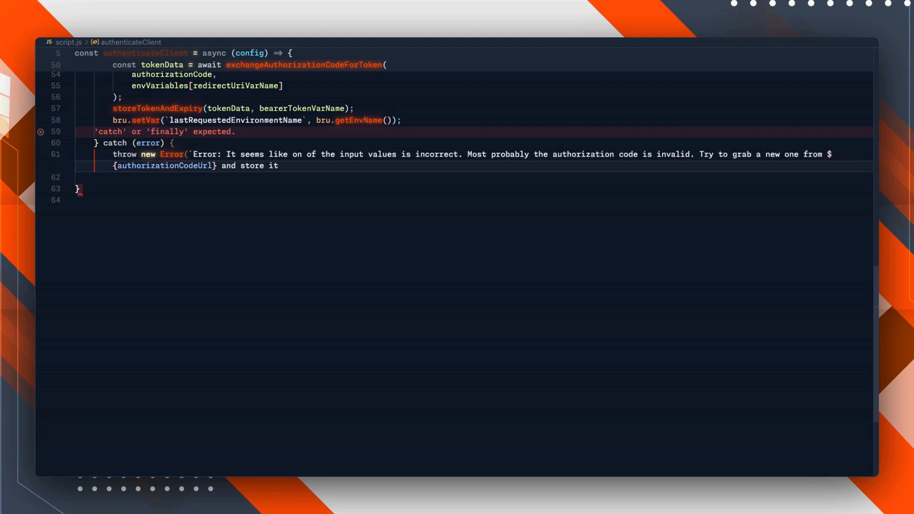
Write the catch block reporting an invalid authorization code in the environment variable.
type("as part of the environment variable ${autho")
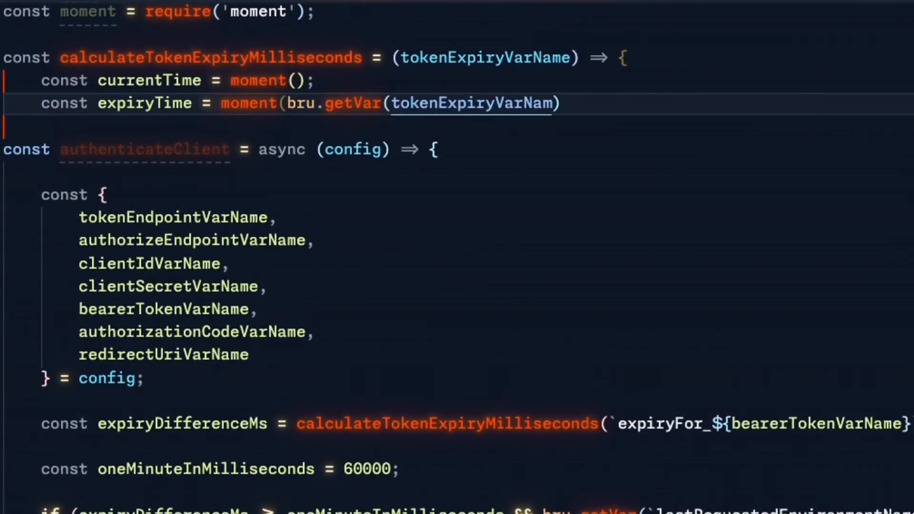
Finish the expiry helper's return, then write the axios.post token exchange with grant_type, code, redirect_uri and form-urlencoded headers.
type("e)) || currentTime;")
type("const exchangeAuthorizationCodeForToken = async (clientId, clientSecret, tokenEndpoint, authorizationCode, redirectUri) => {")
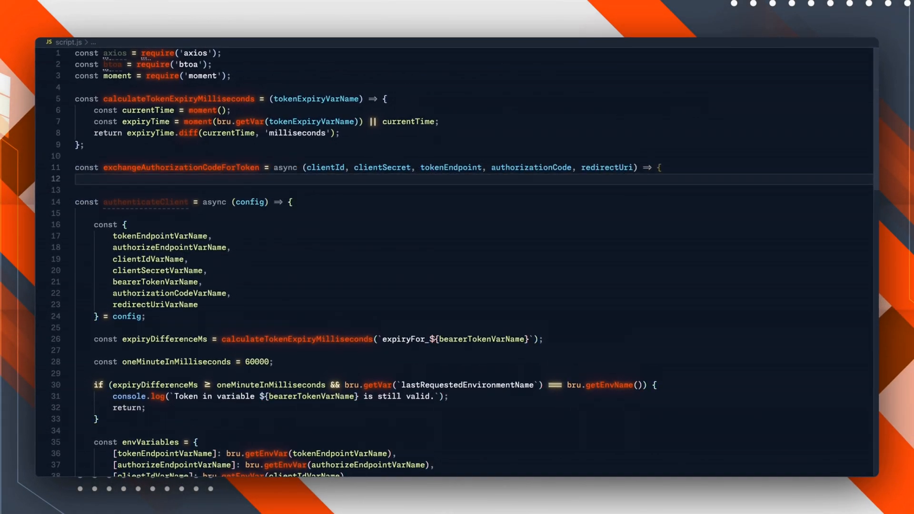
type("const response = await axios.post(tokenEndpoint, {")
type("\"Content-Type\": \"application/x-www")
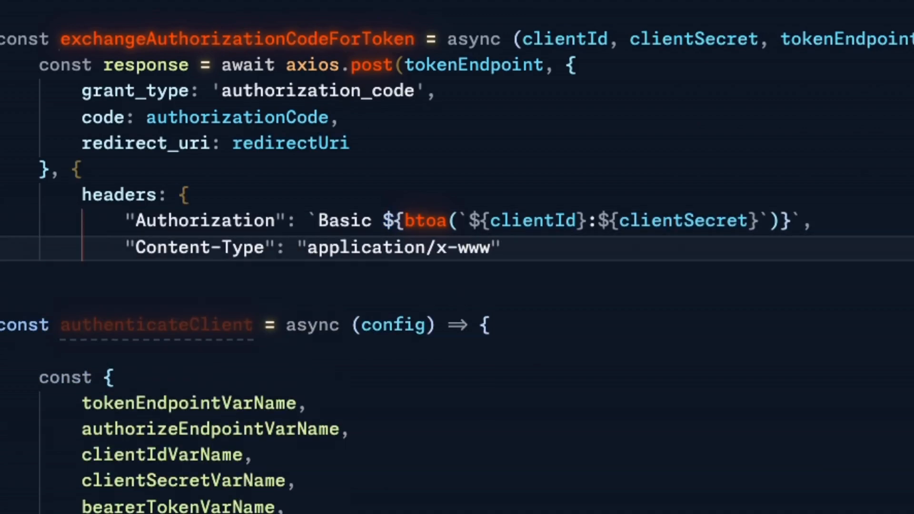
type("-form-urlencoded\"")
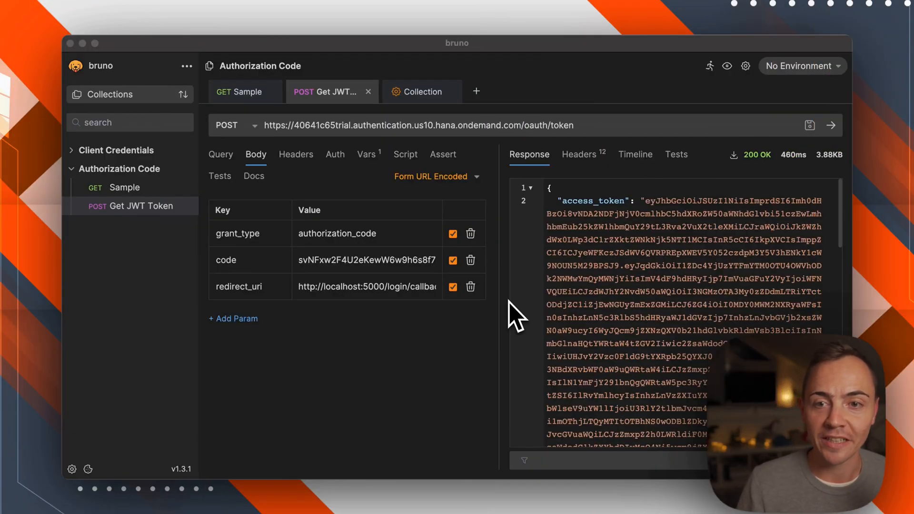
mouse_move(501, 292)
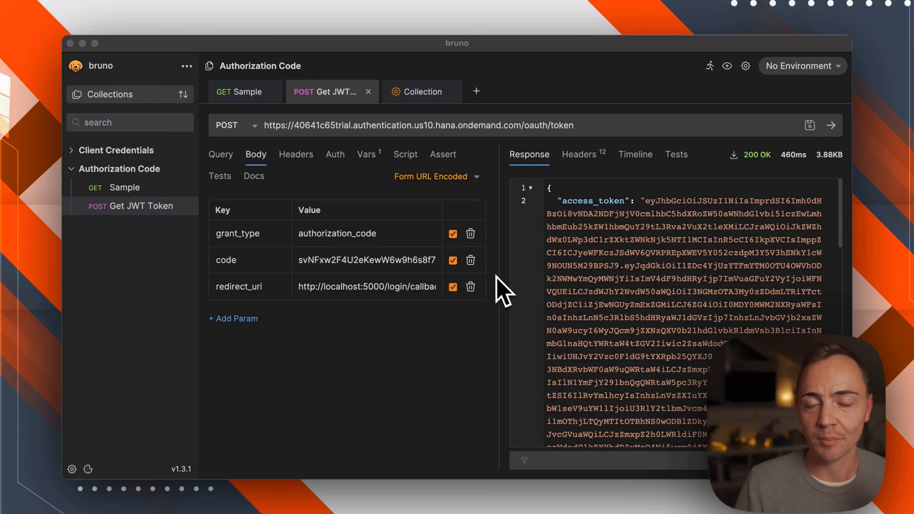
Paste the script.js code into the collection's Pre Request script and return to the Sample request.
left_click(421, 91)
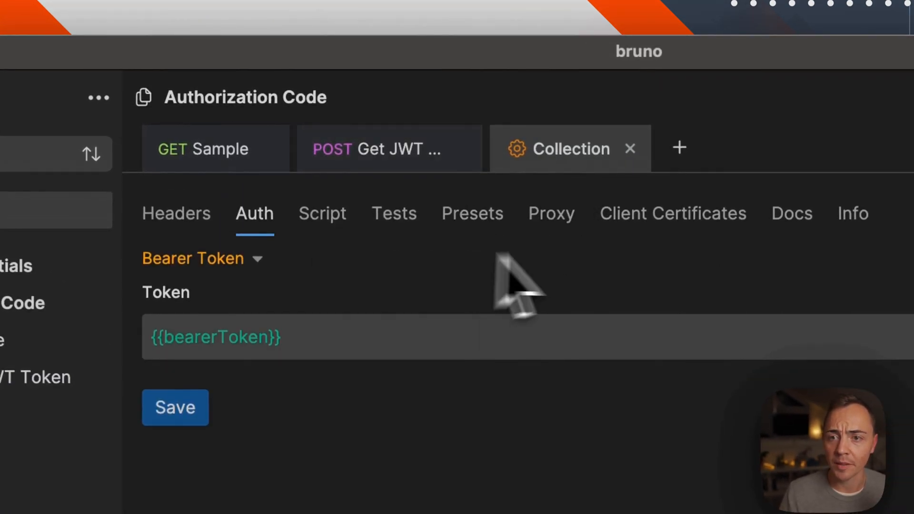
left_click(321, 212)
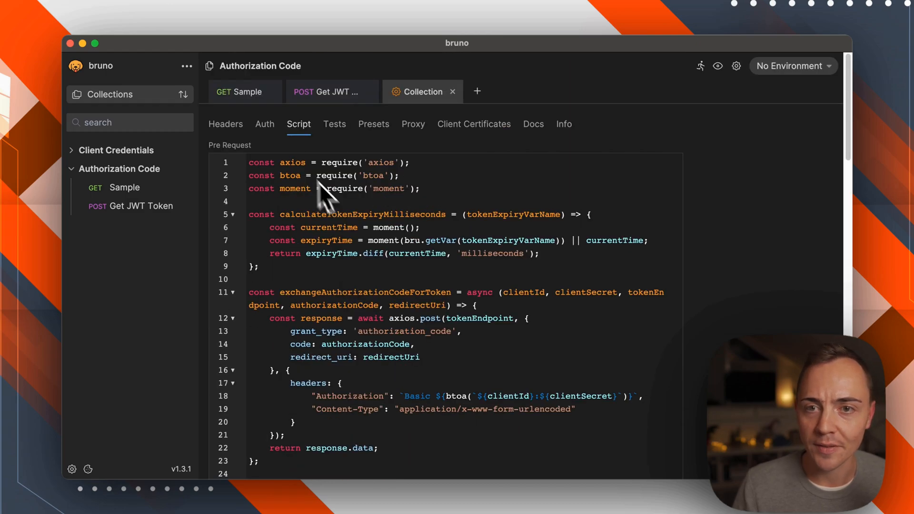
left_click(248, 92)
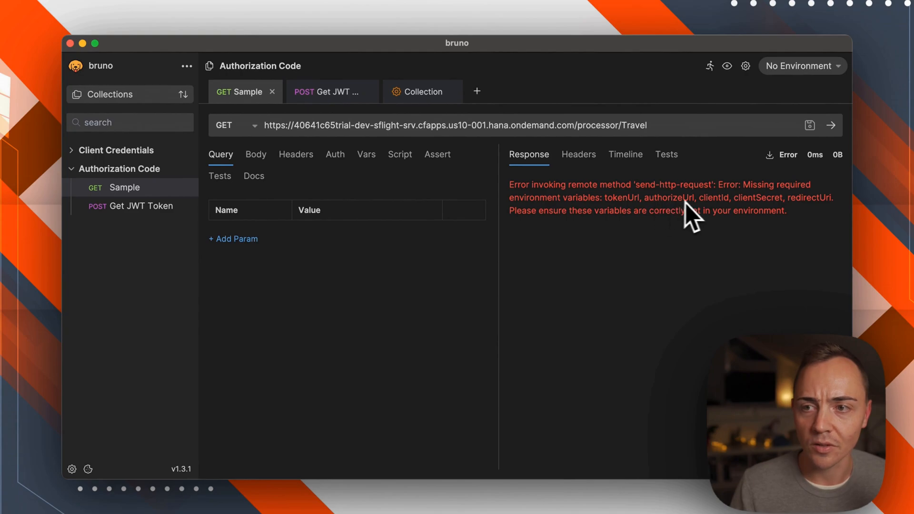
mouse_move(651, 227)
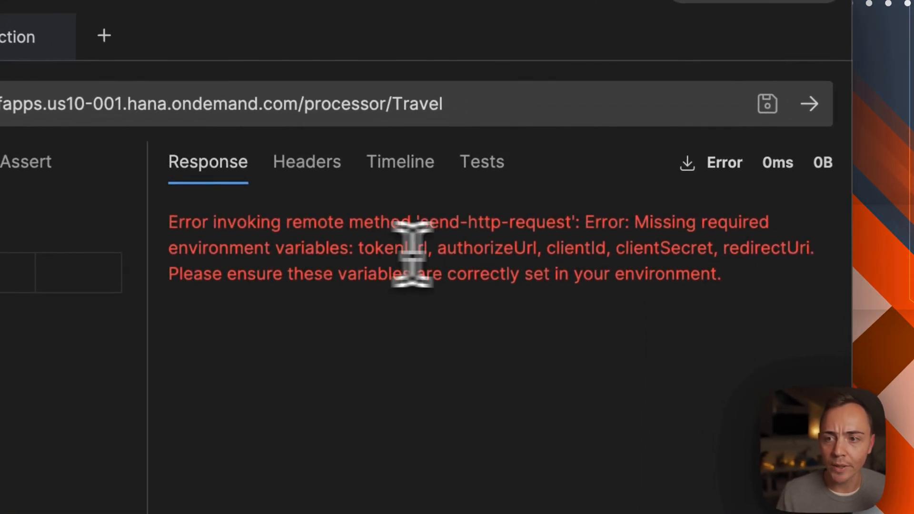
mouse_move(355, 256)
type("Deve")
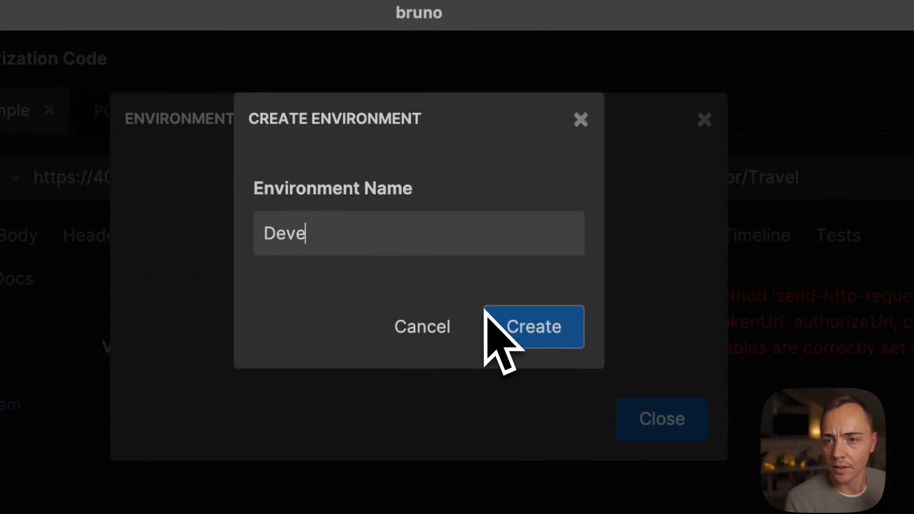
Create the Development environment and add variables including redirectUri and authorizationCode.
left_click(532, 326)
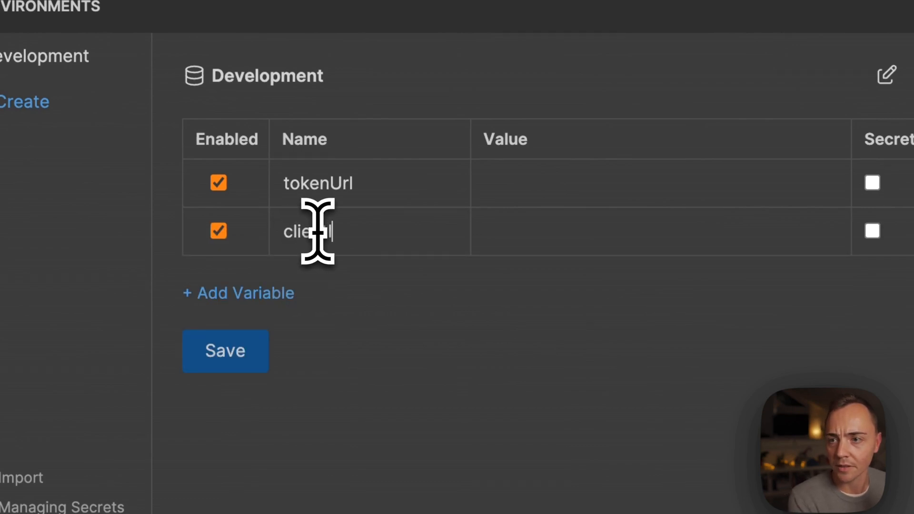
left_click(237, 292)
type("clientSecret")
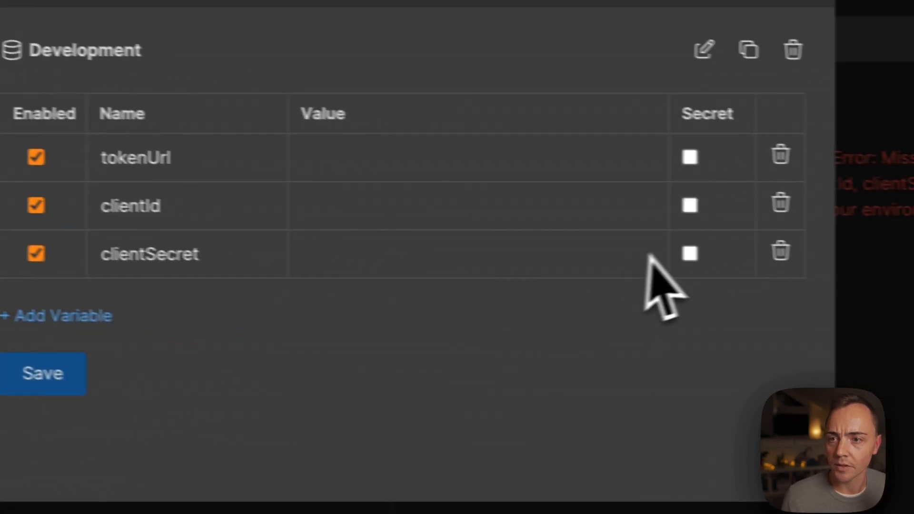
type("redirectUri")
type("au")
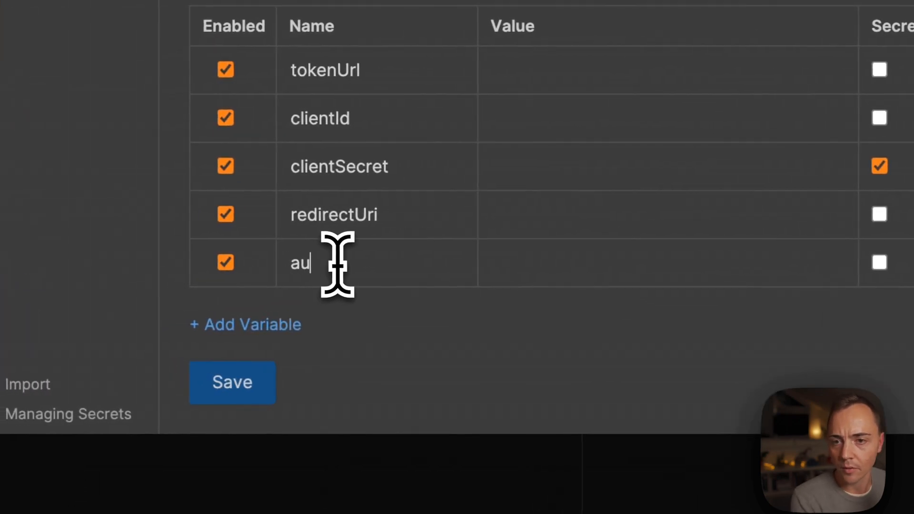
type("thorizat")
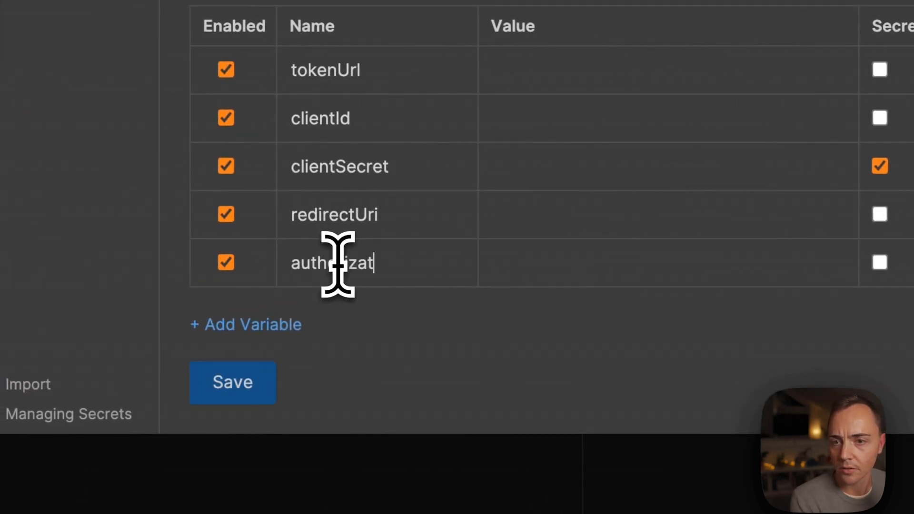
type("ionCode")
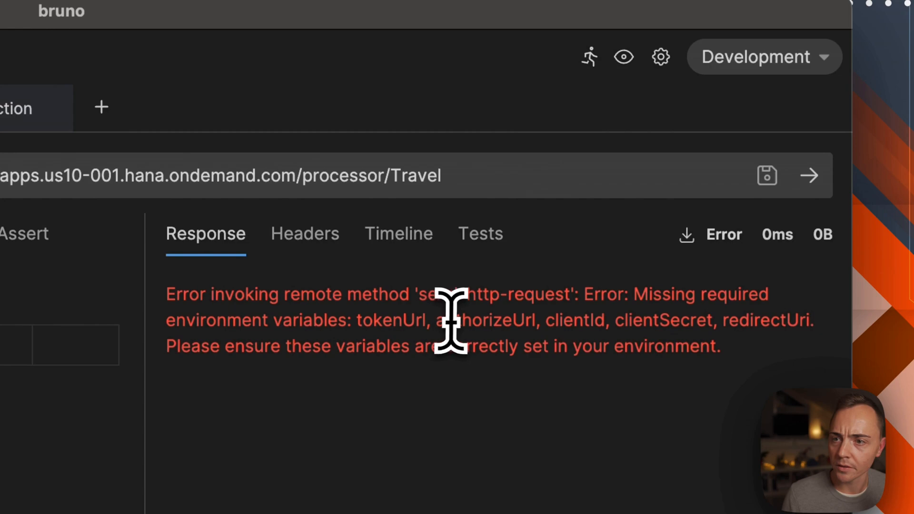
Copy the missing name authorizeUrl from the error and reopen the environment settings.
double_click(485, 320)
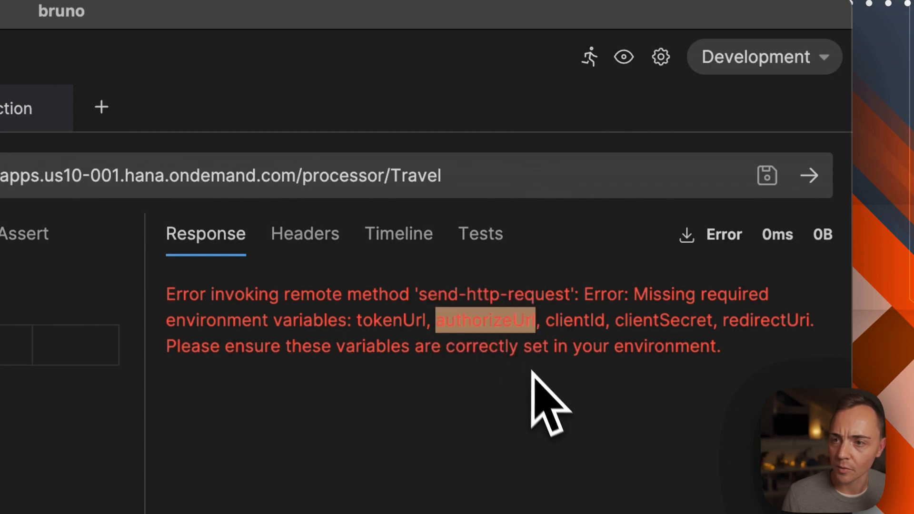
left_click(764, 57)
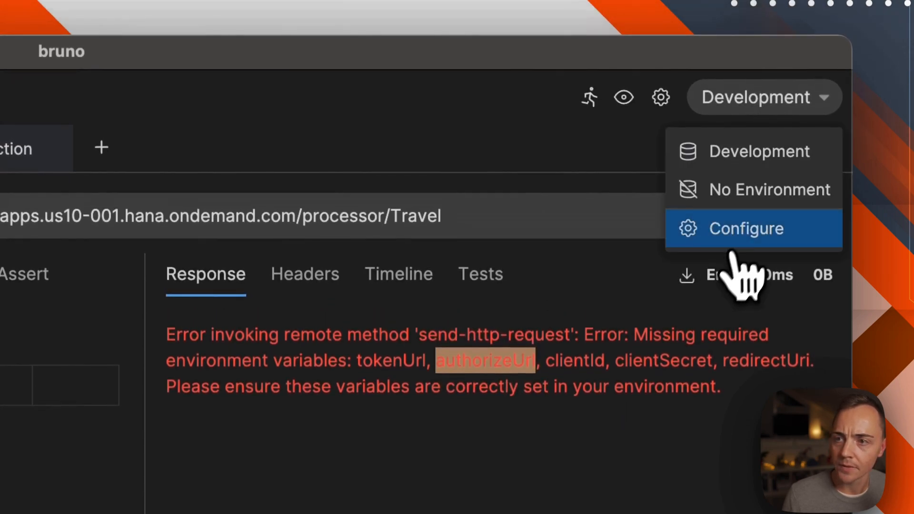
left_click(746, 227)
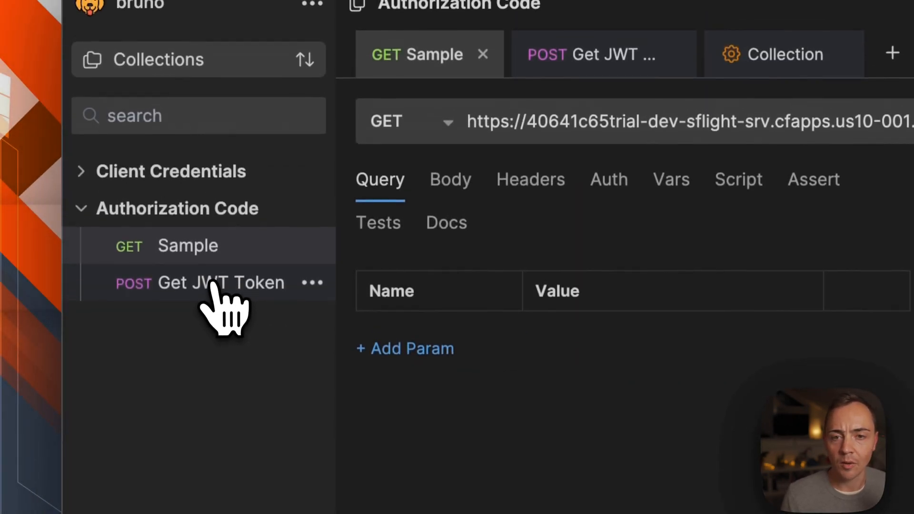
mouse_move(220, 284)
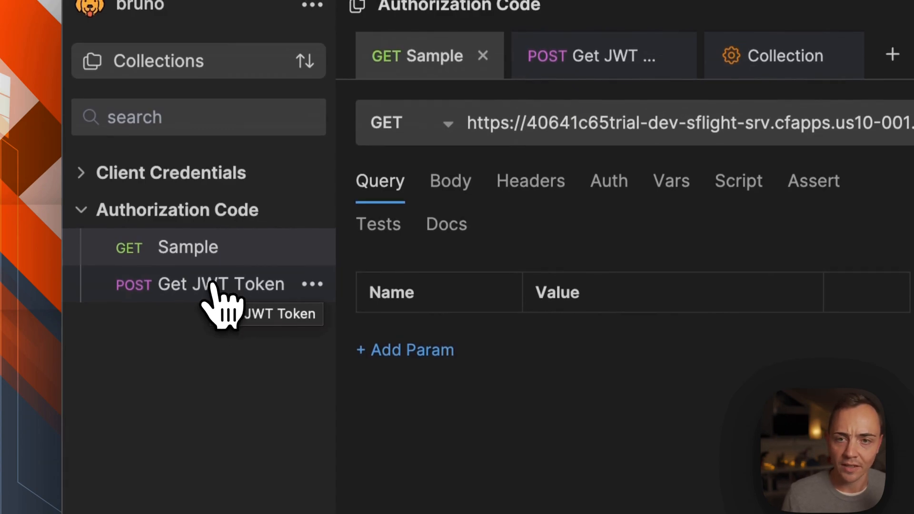
Add authorizeUrl and save tokenUrl, redirectUri, clientId and clientSecret values copied from Get JWT Token.
left_click(220, 284)
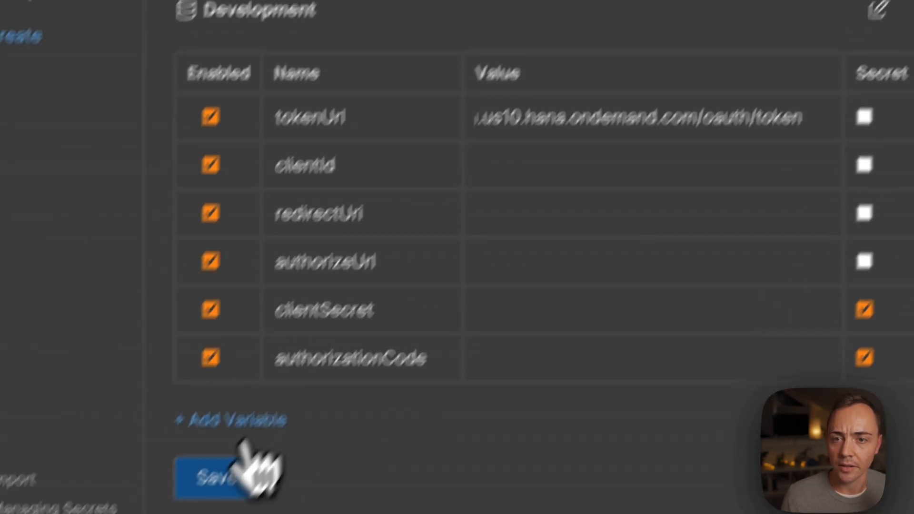
left_click(216, 475)
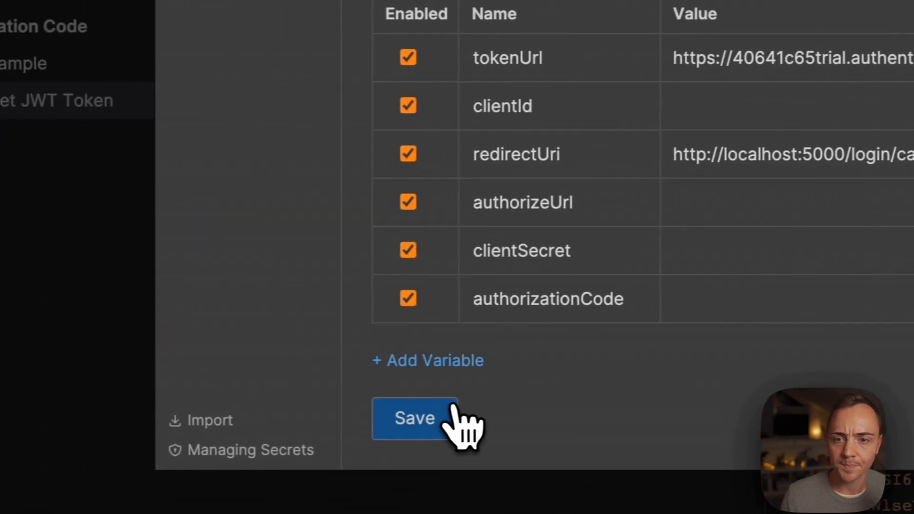
left_click(414, 419)
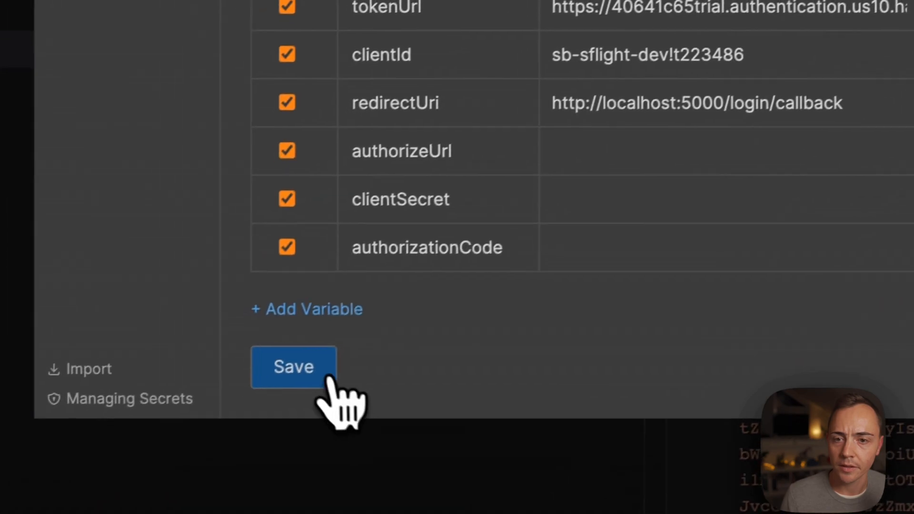
left_click(294, 366)
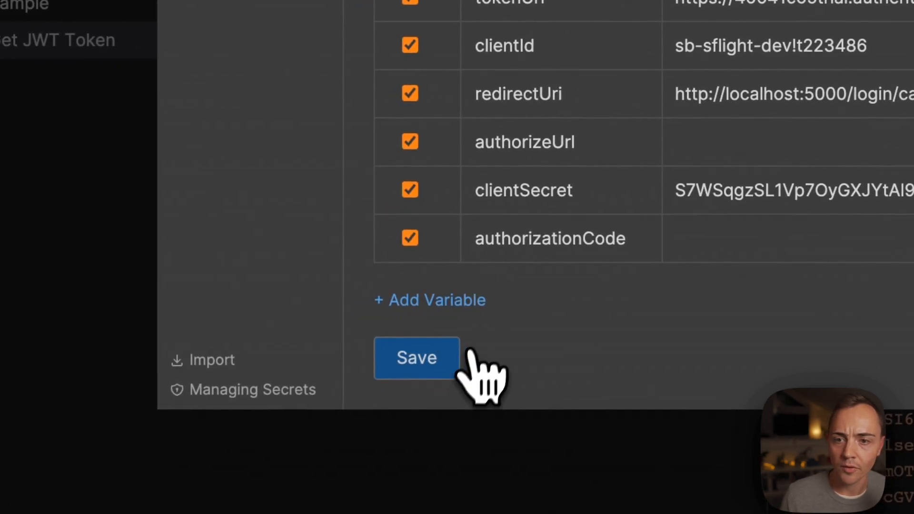
left_click(416, 357)
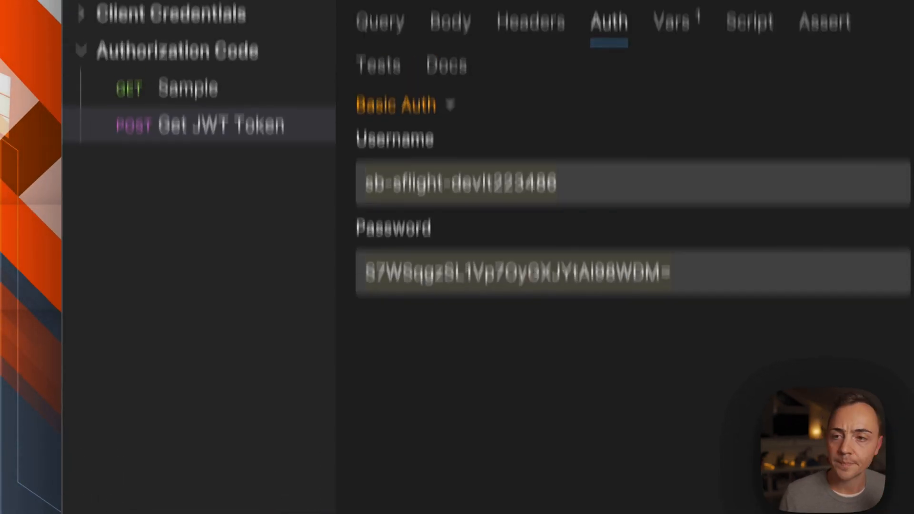
Reopen the Development environment settings from the environment dropdown.
left_click(755, 97)
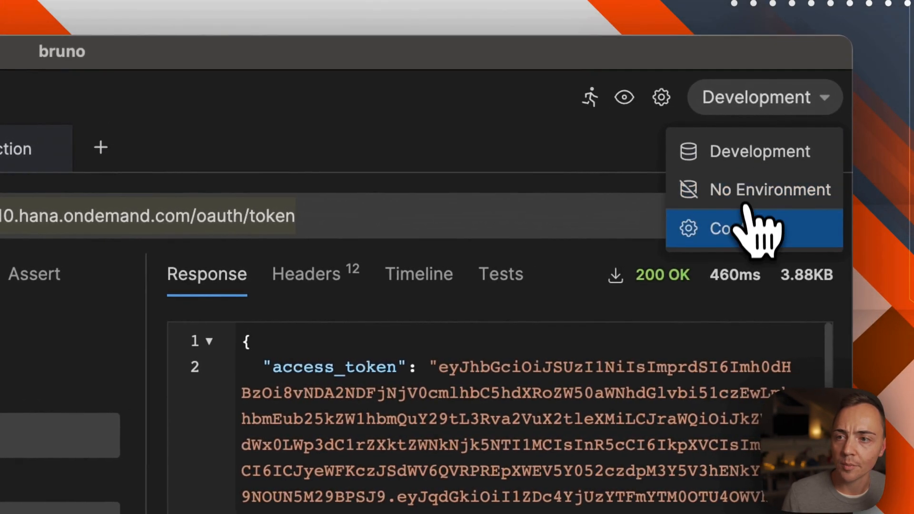
left_click(725, 227)
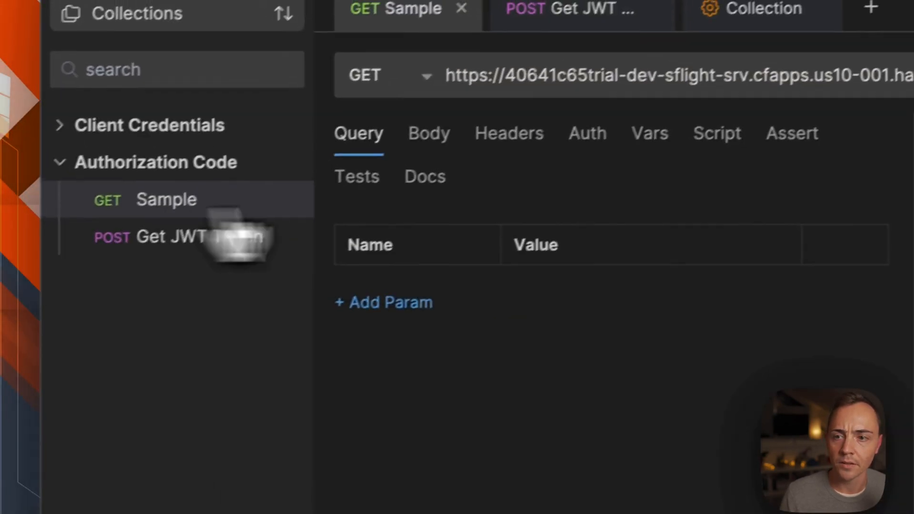
Send the Sample request to get the 'No authorization code provided' error, then configure authorizeUrl.
left_click(808, 216)
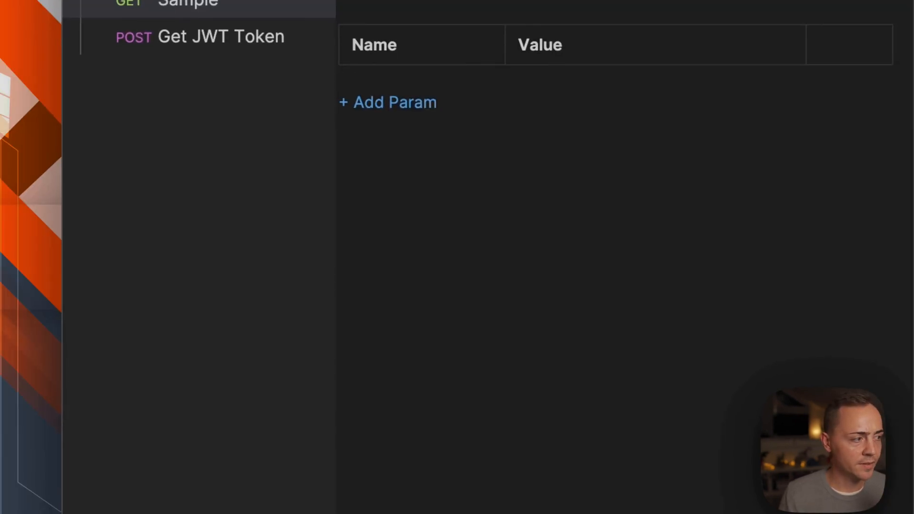
left_click(749, 94)
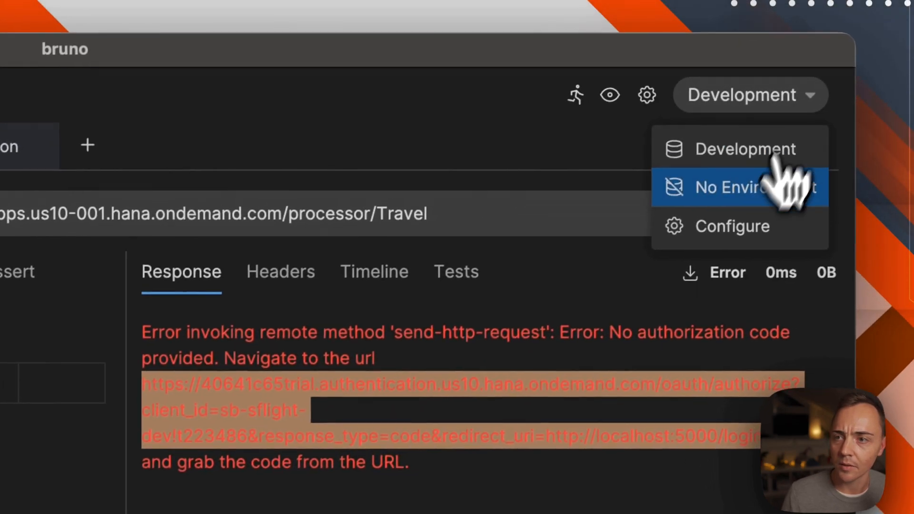
left_click(731, 226)
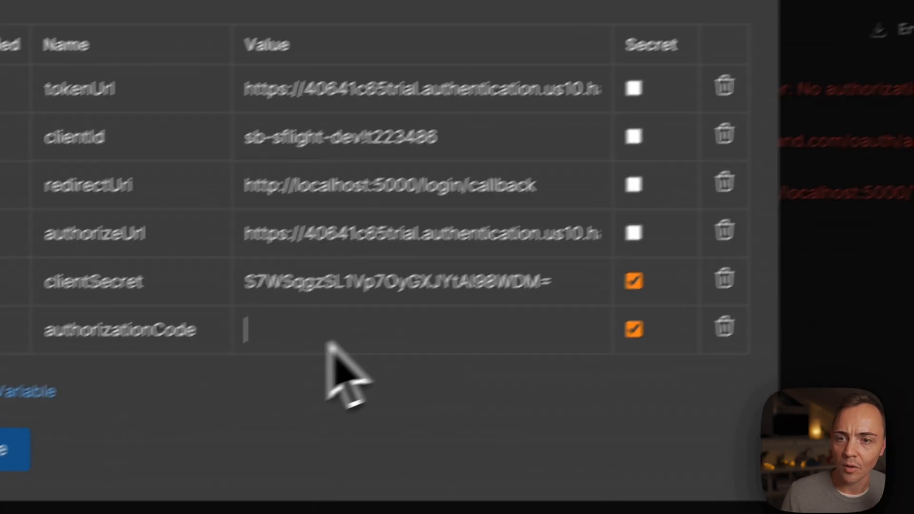